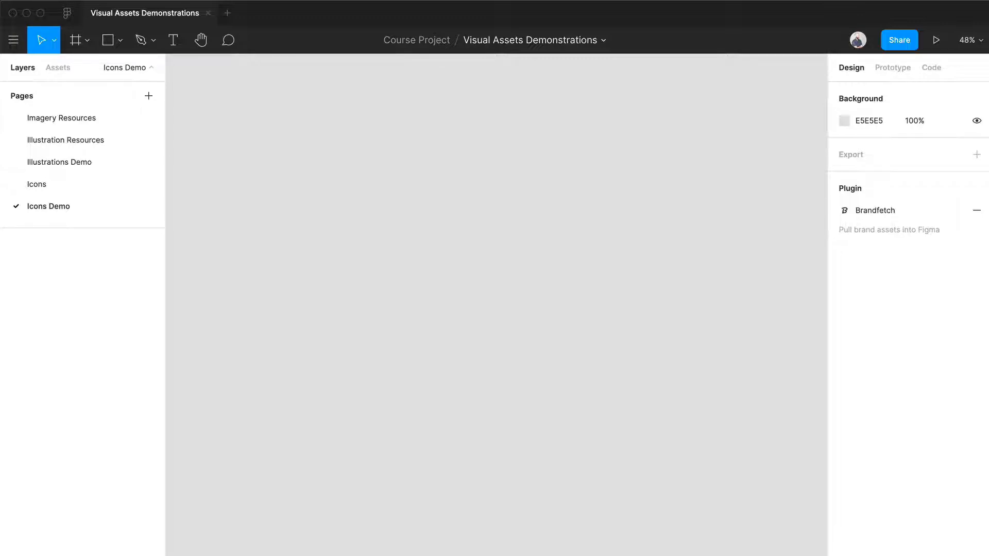
Draw a square frame, set its W and H to 24, and rename the layer 'Icon'
drag(323, 123, 549, 351)
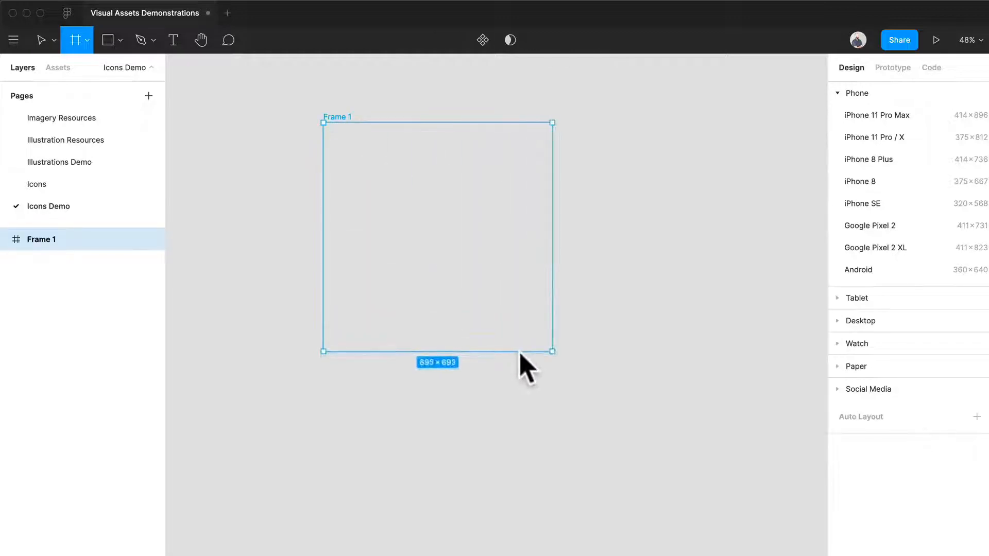
drag(550, 351, 355, 161)
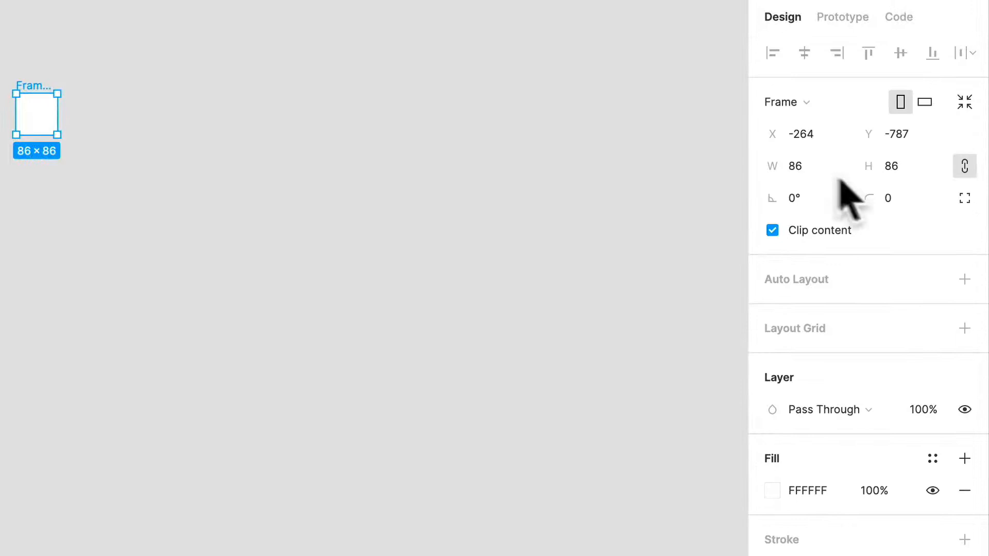
text(24)
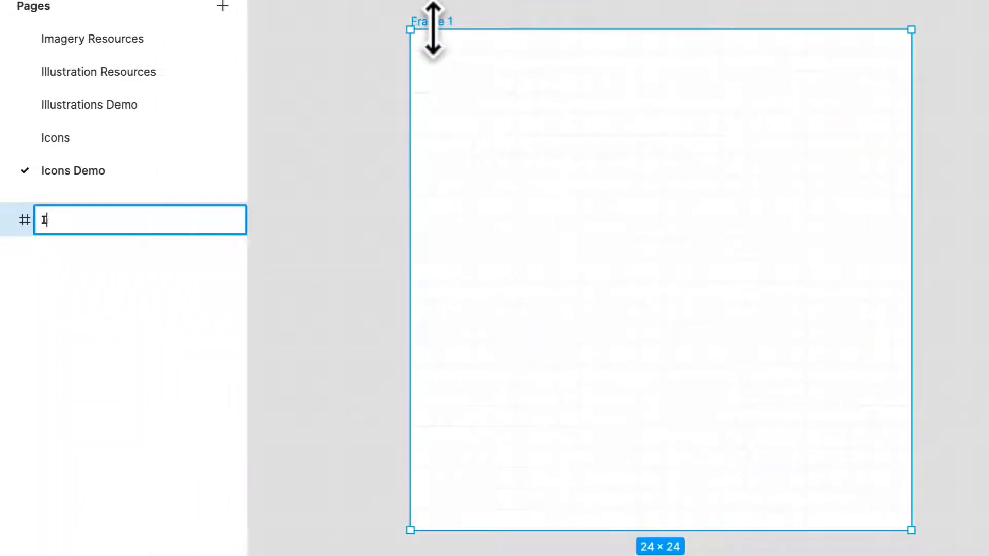
text(Icon)
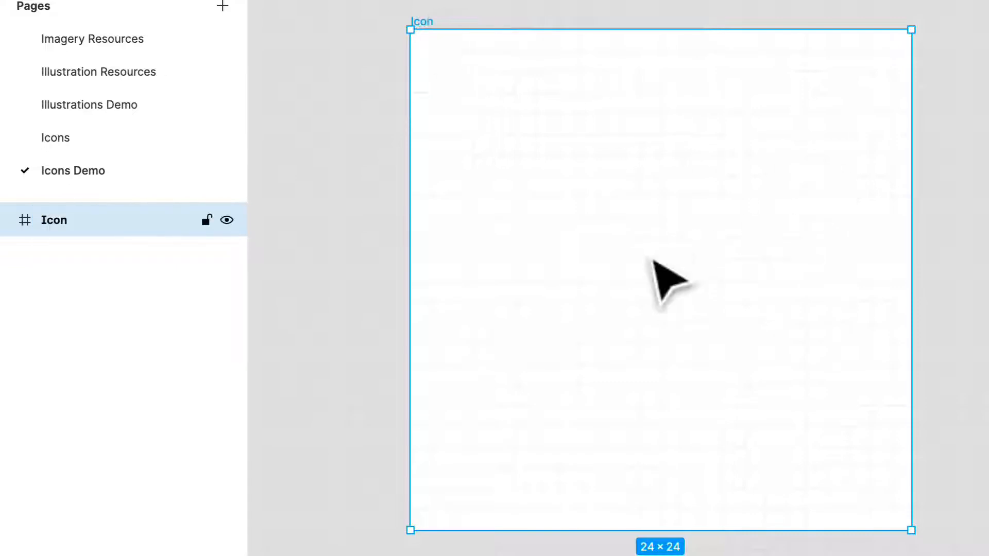
mouse_move(845, 315)
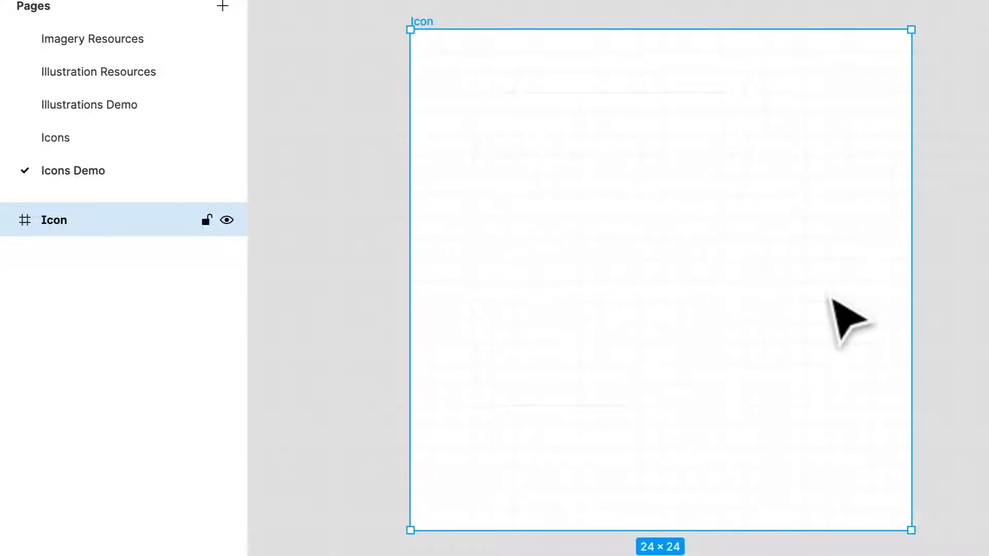
mouse_move(747, 167)
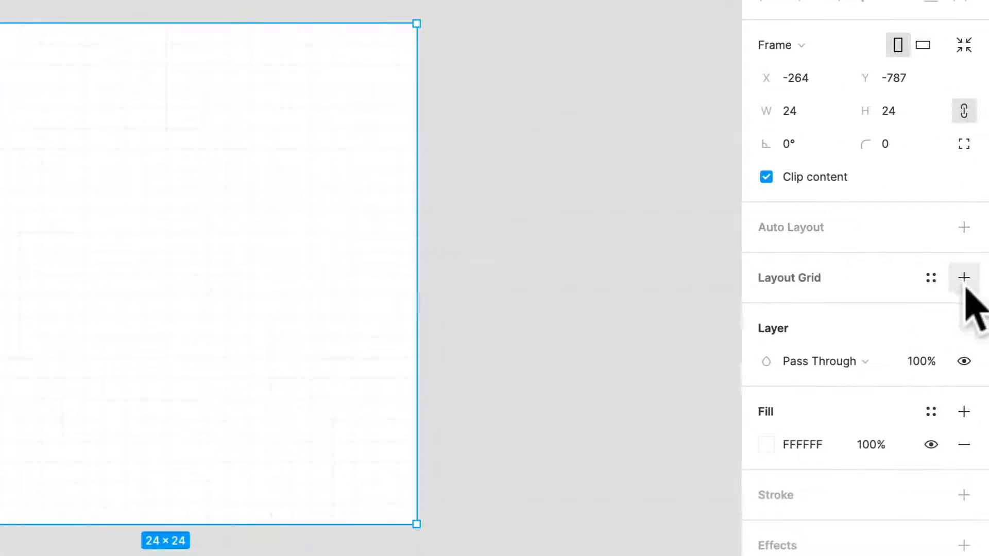
Add a layout grid to the Icon frame and open its size and colour settings
click(963, 277)
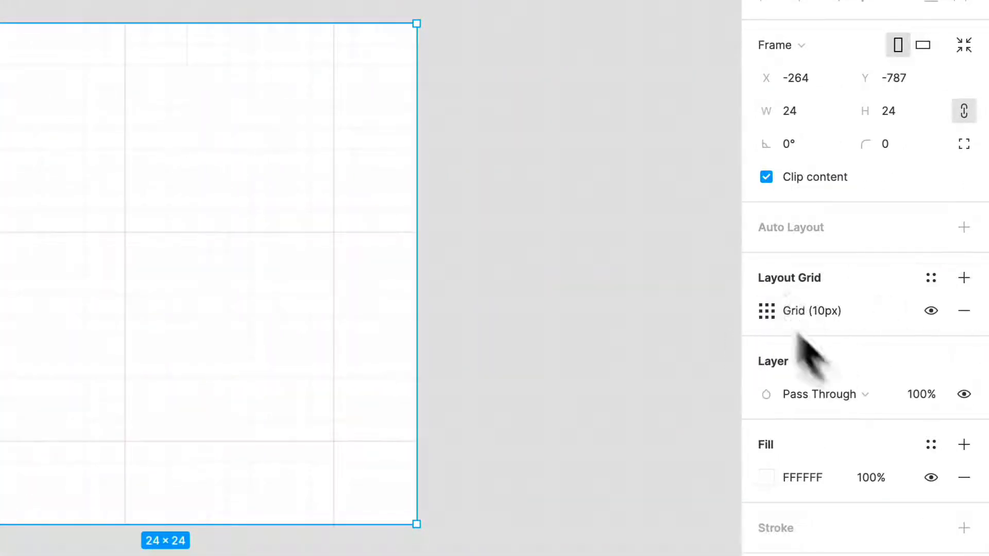
click(766, 310)
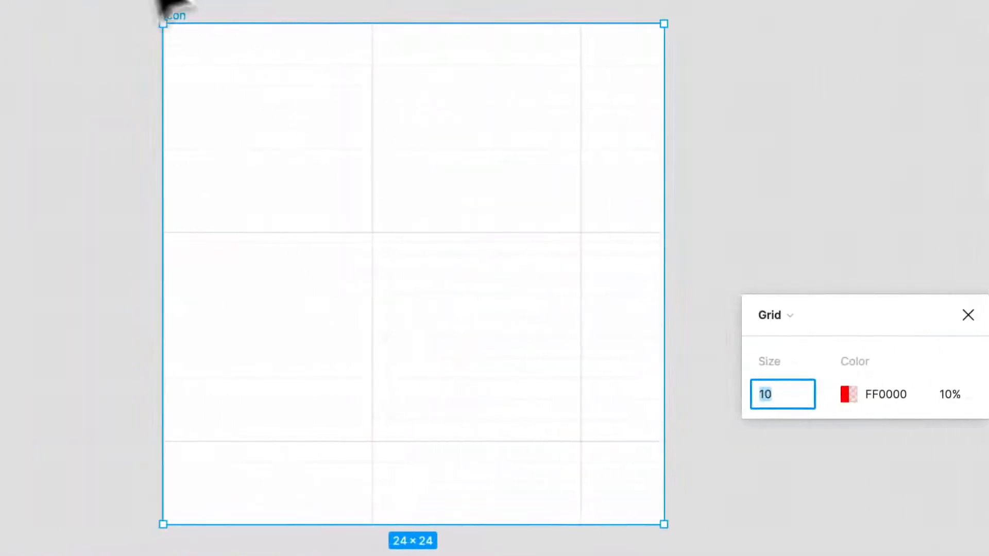
mouse_move(388, 198)
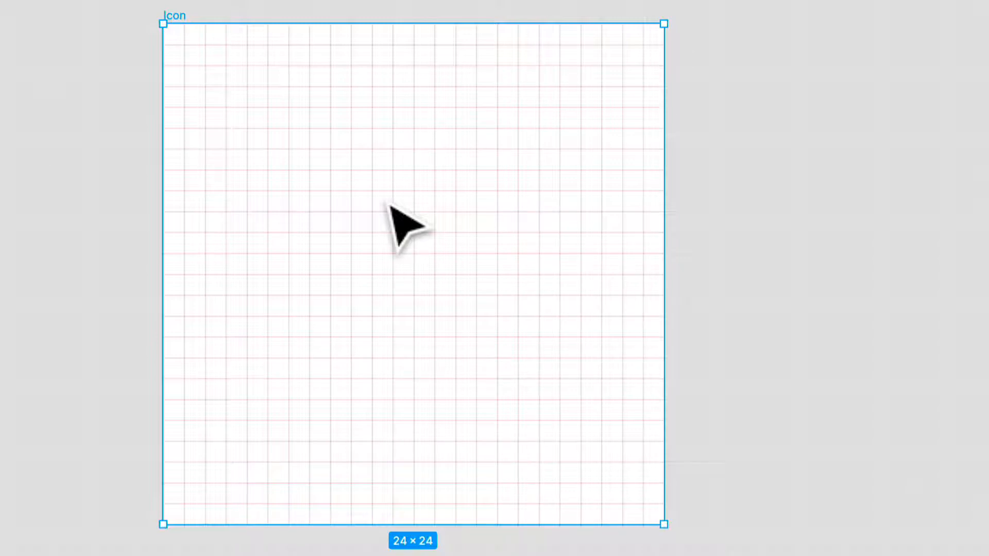
mouse_move(596, 211)
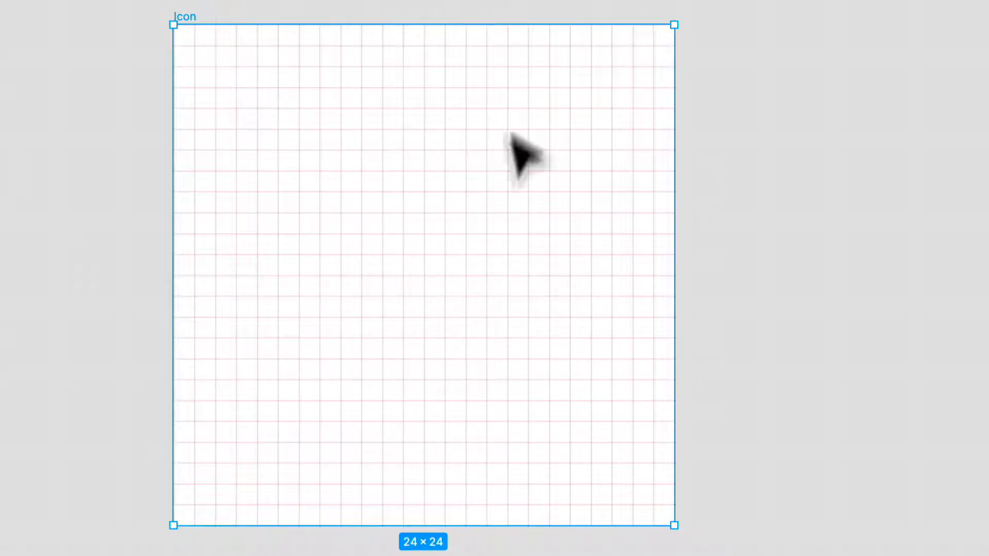
mouse_move(536, 208)
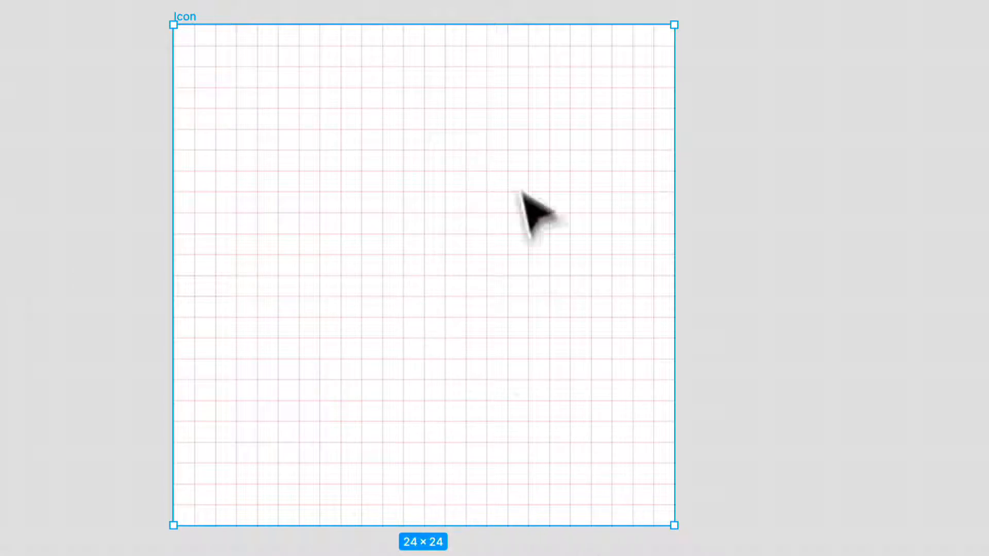
mouse_move(566, 421)
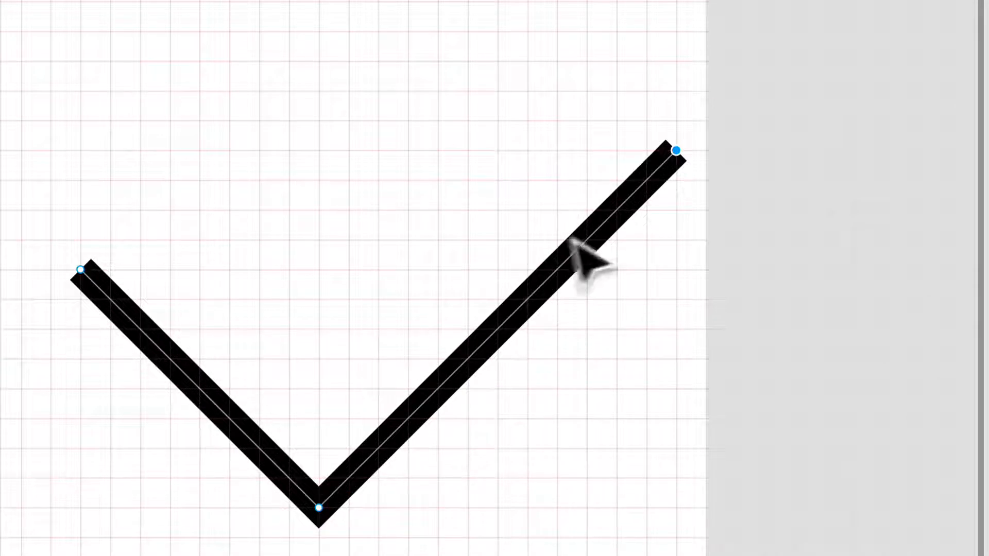
mouse_move(675, 303)
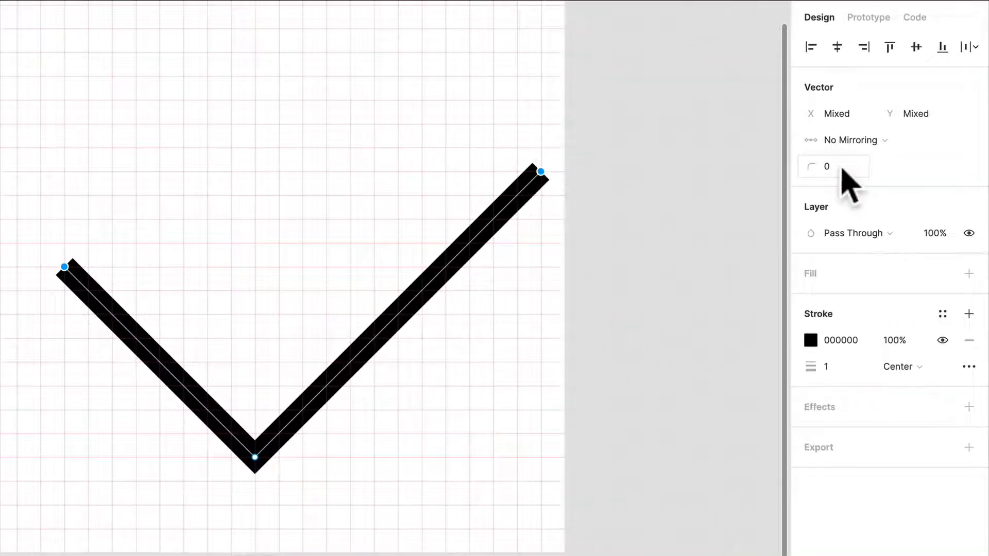
click(832, 167)
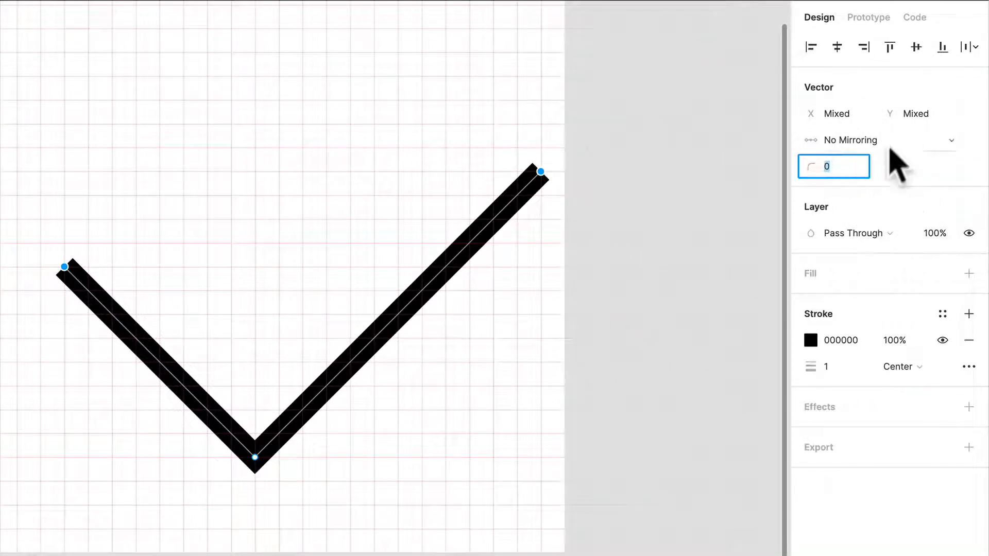
text(1)
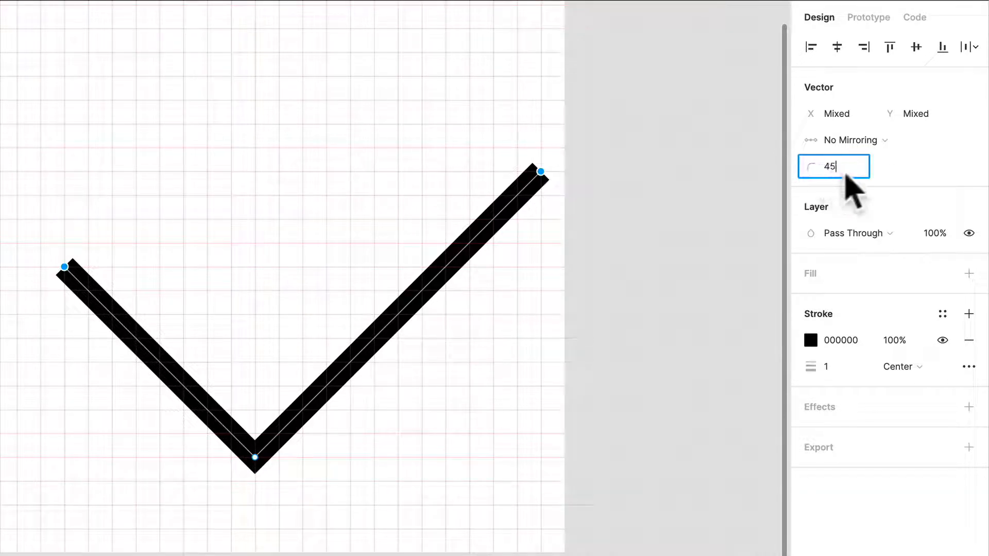
key(Backspace)
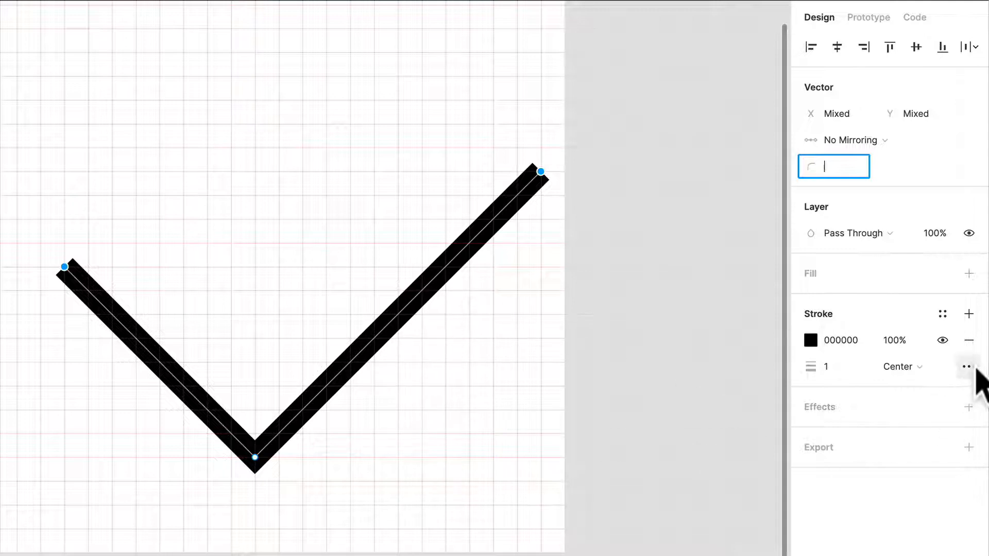
click(967, 367)
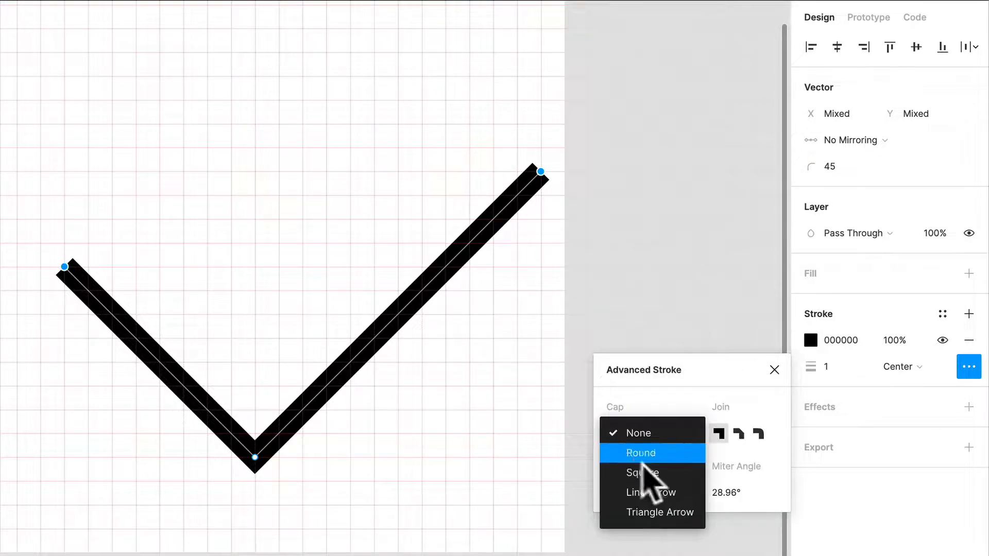
click(640, 453)
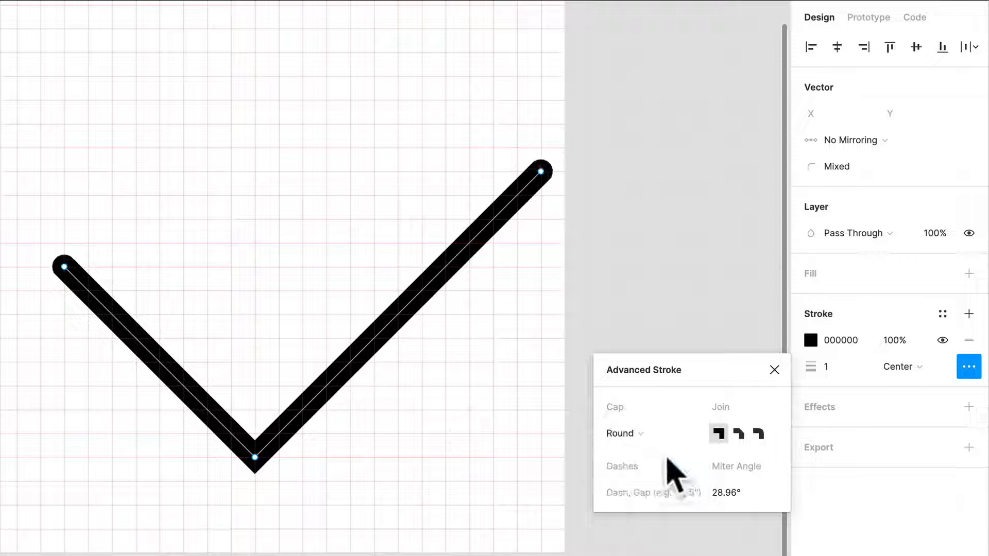
click(662, 170)
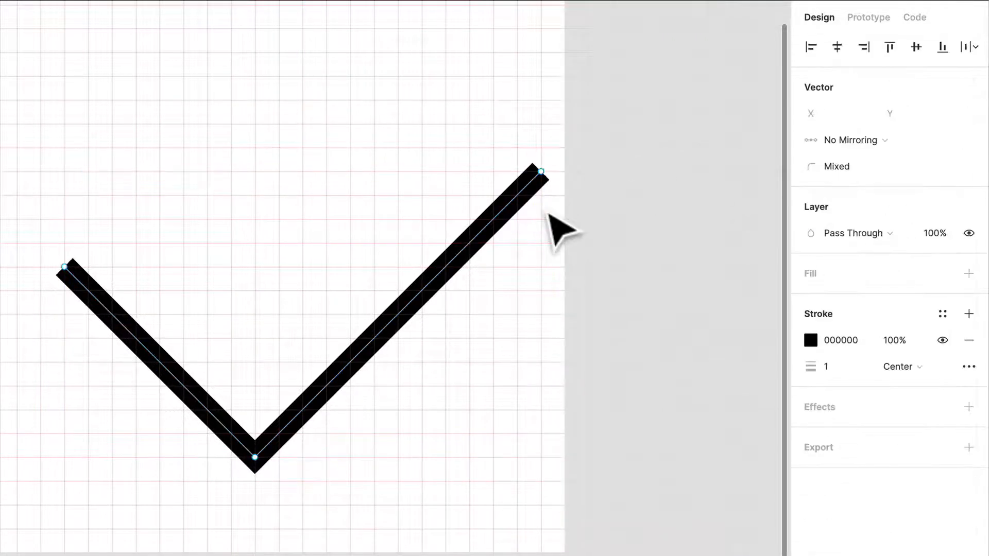
click(825, 367)
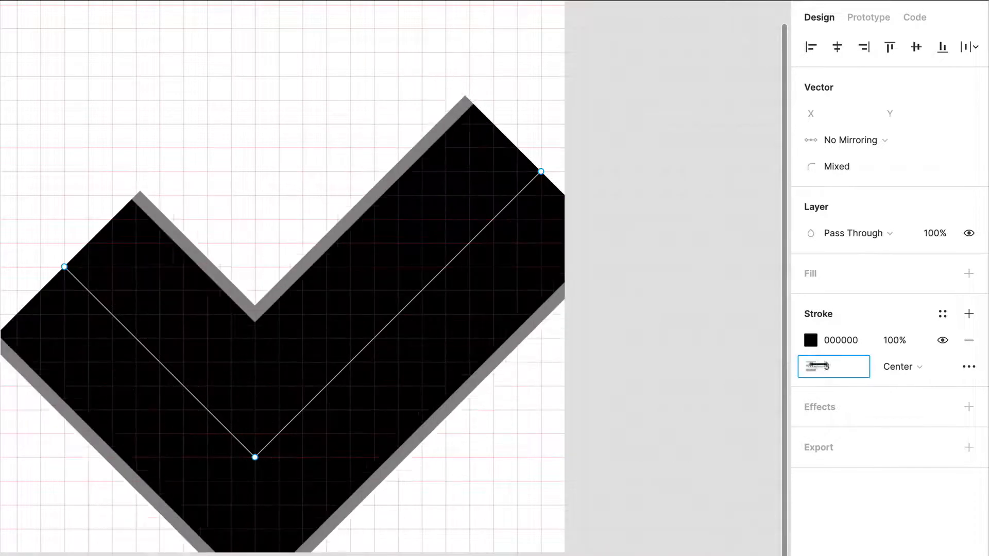
text(4)
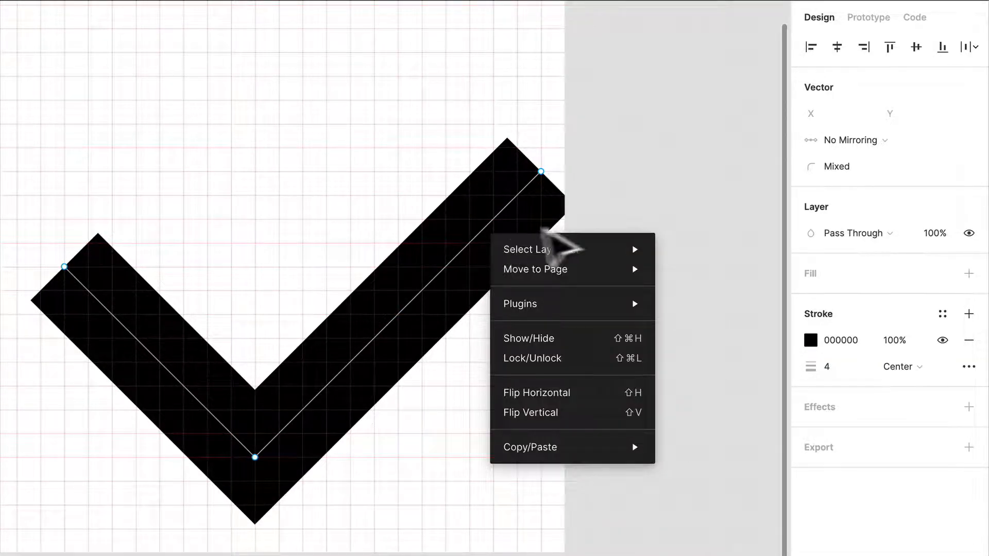
mouse_move(535, 249)
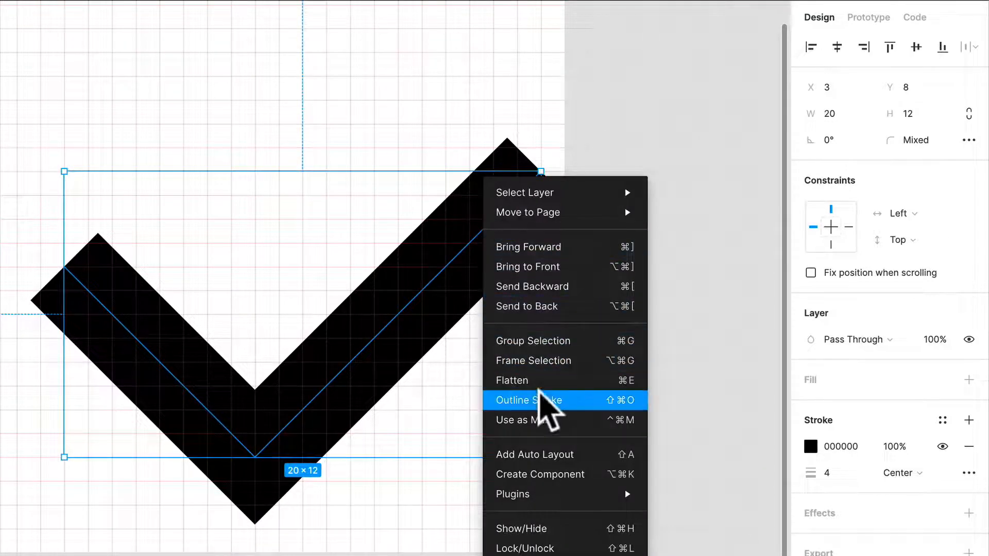
click(528, 400)
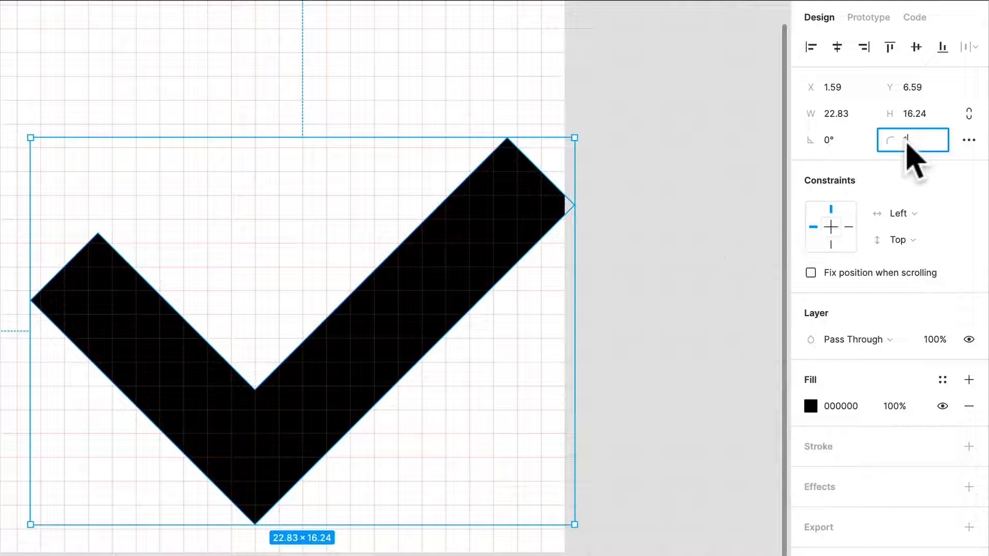
text(1)
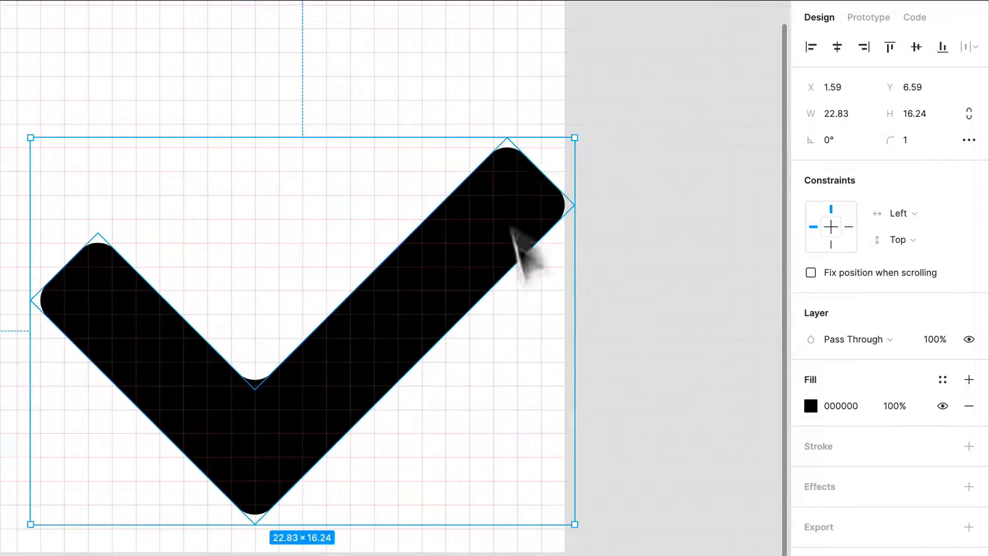
key(cmd+z)
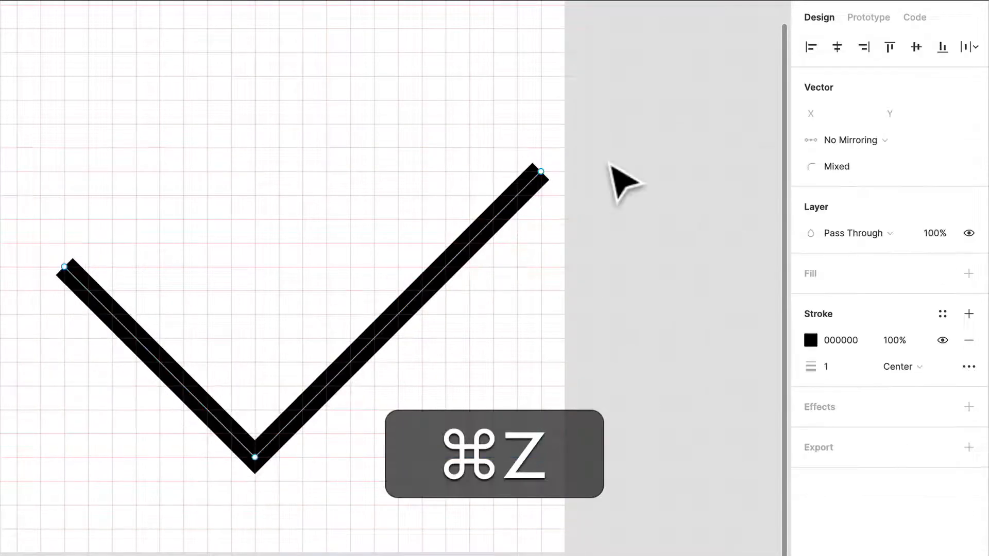
Undo the trial stroke edit and drag the check mark to X 3, Y 6 in the frame
key(cmd+z)
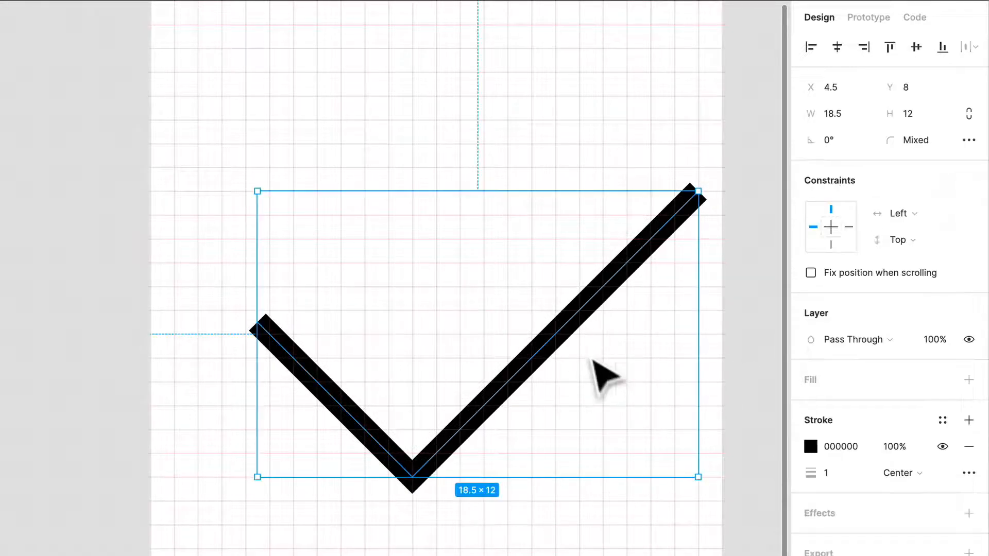
drag(605, 372, 535, 252)
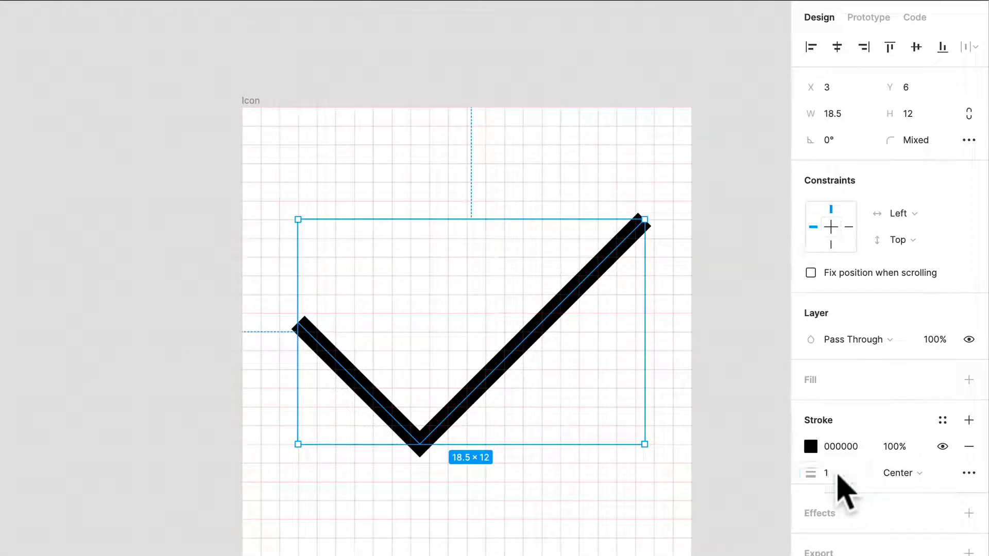
Set the check mark's stroke weight to 2 and give its line ends round caps
click(826, 473)
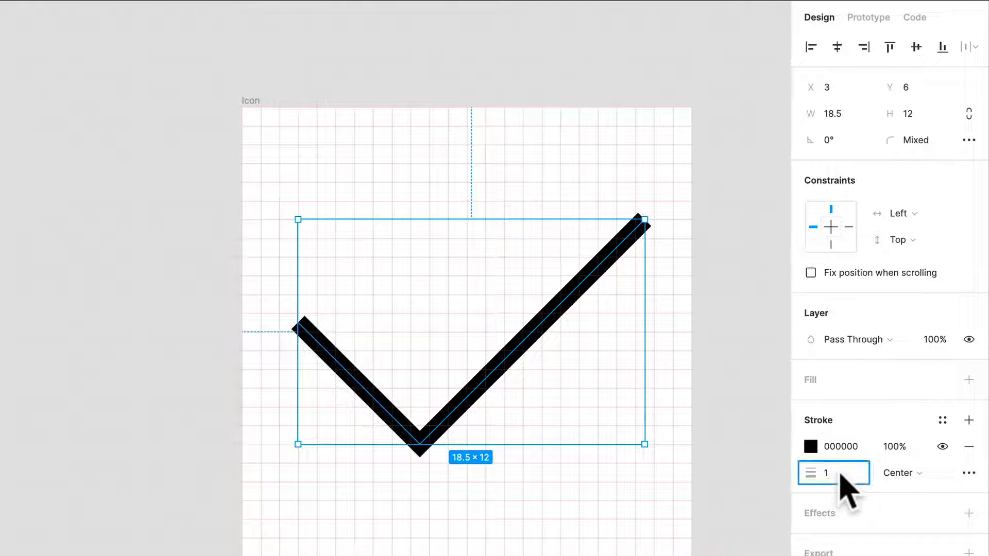
text(2)
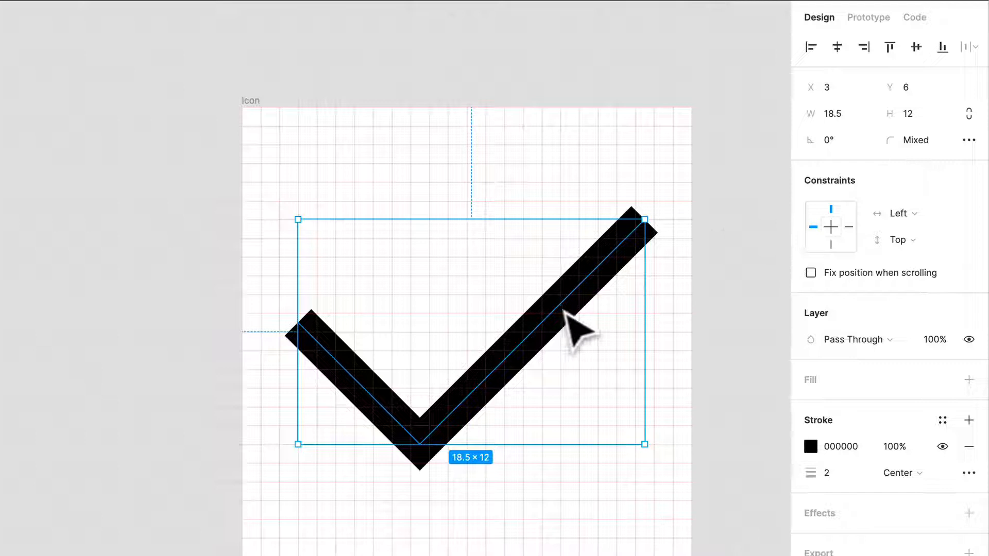
double_click(641, 221)
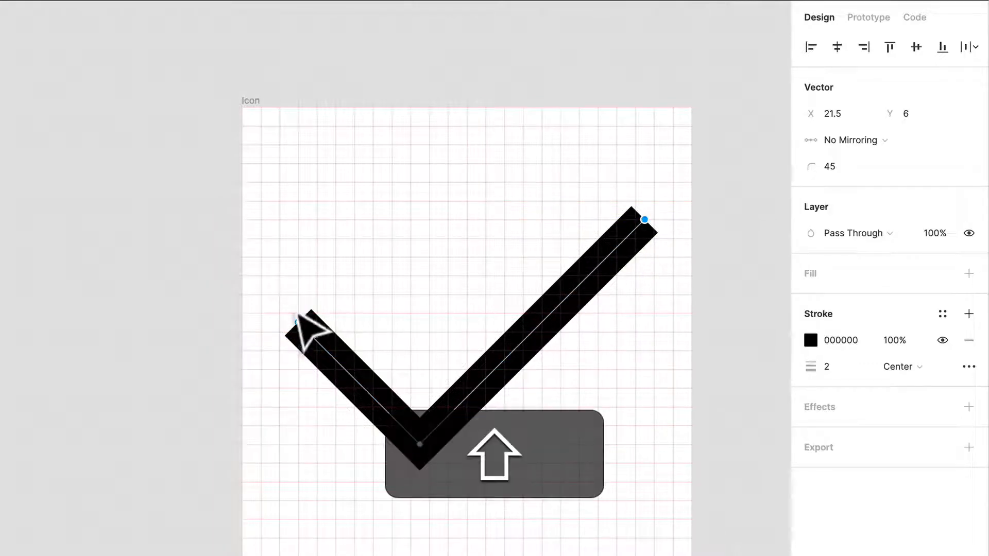
click(968, 367)
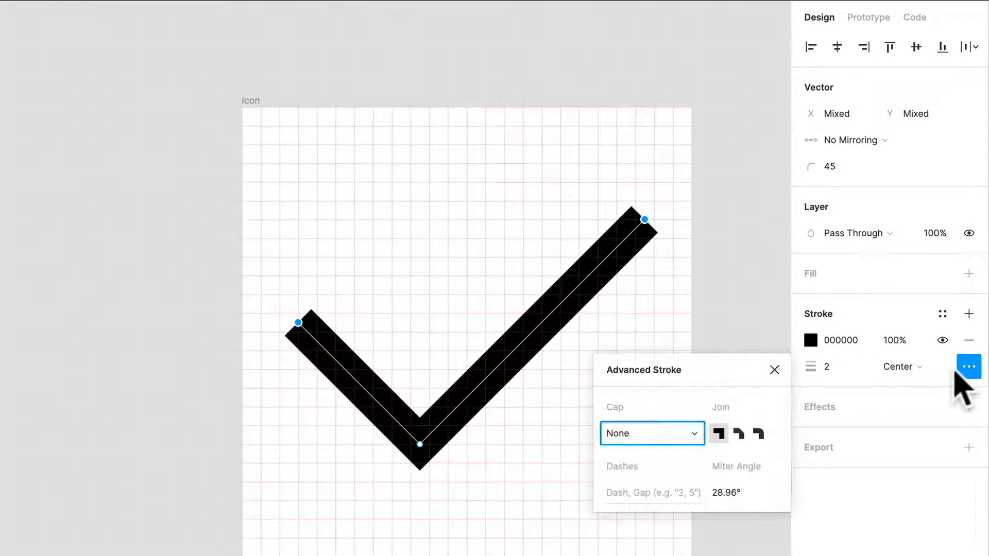
click(651, 434)
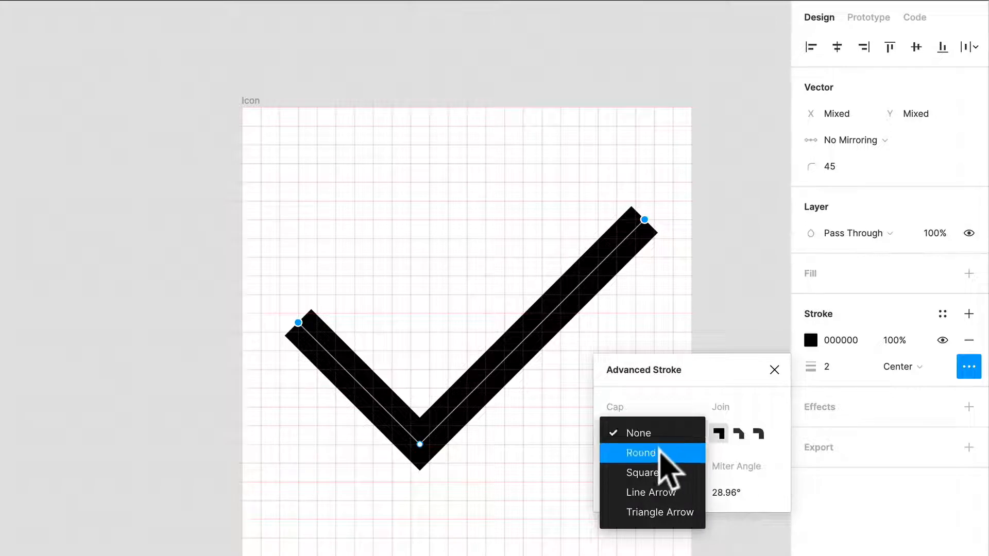
click(640, 453)
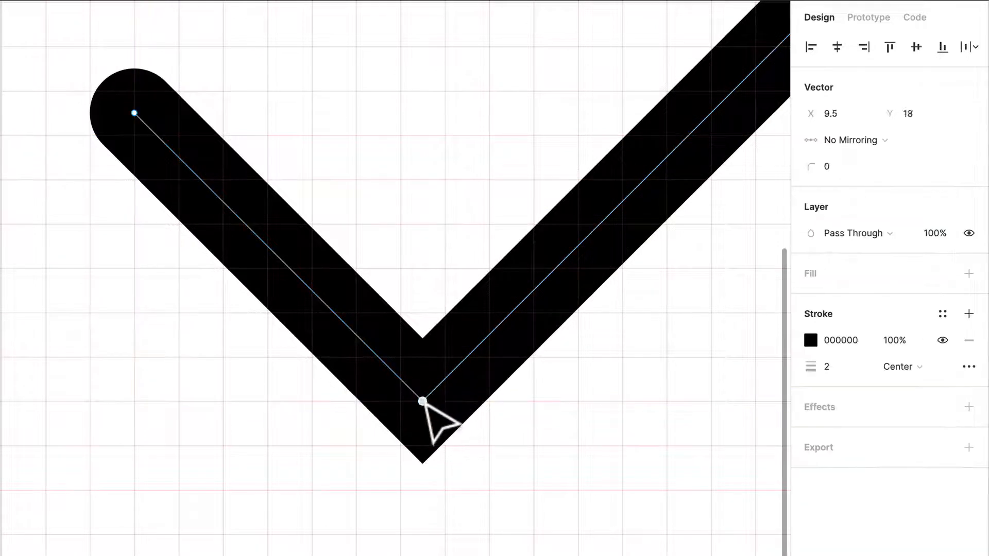
Round the check mark's middle corner point with a corner radius of 1
text(1)
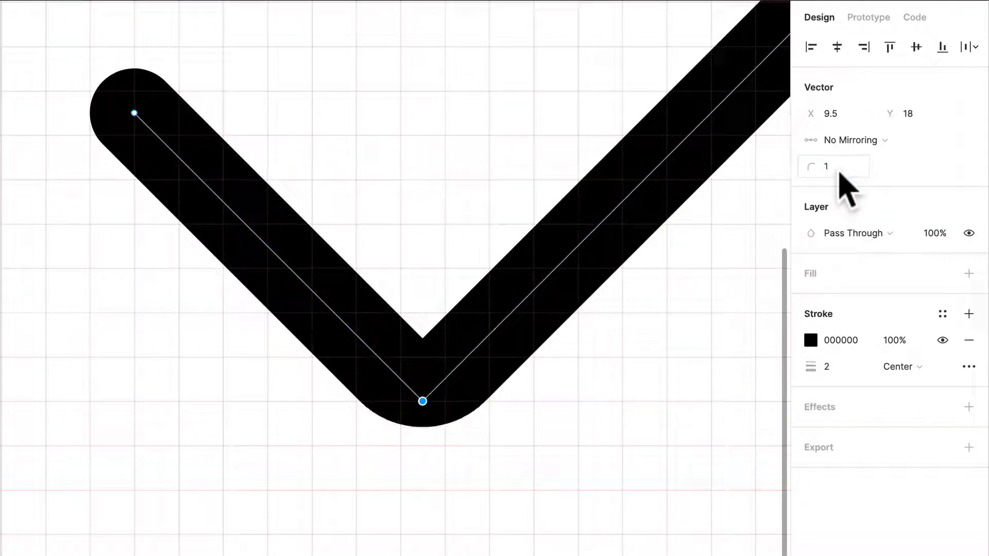
click(832, 167)
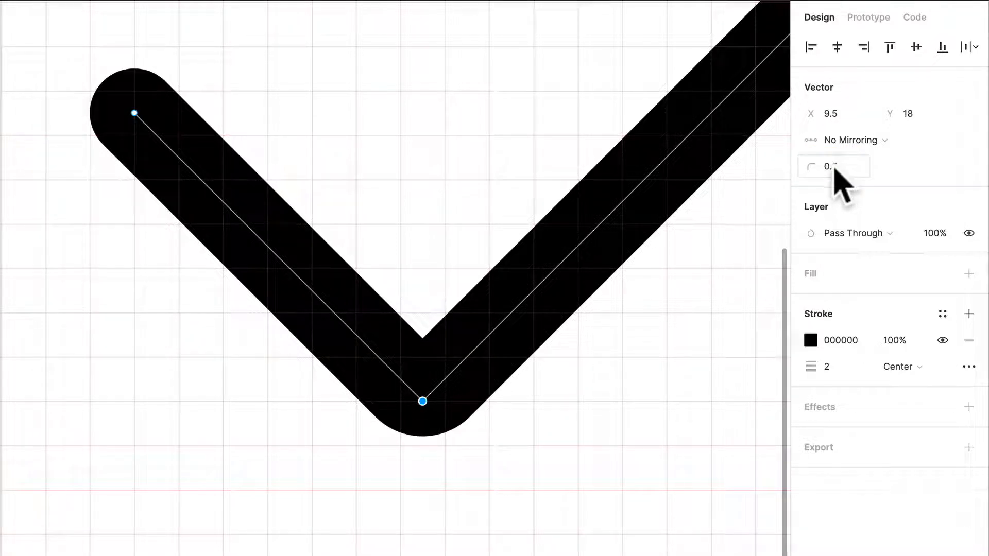
click(834, 167)
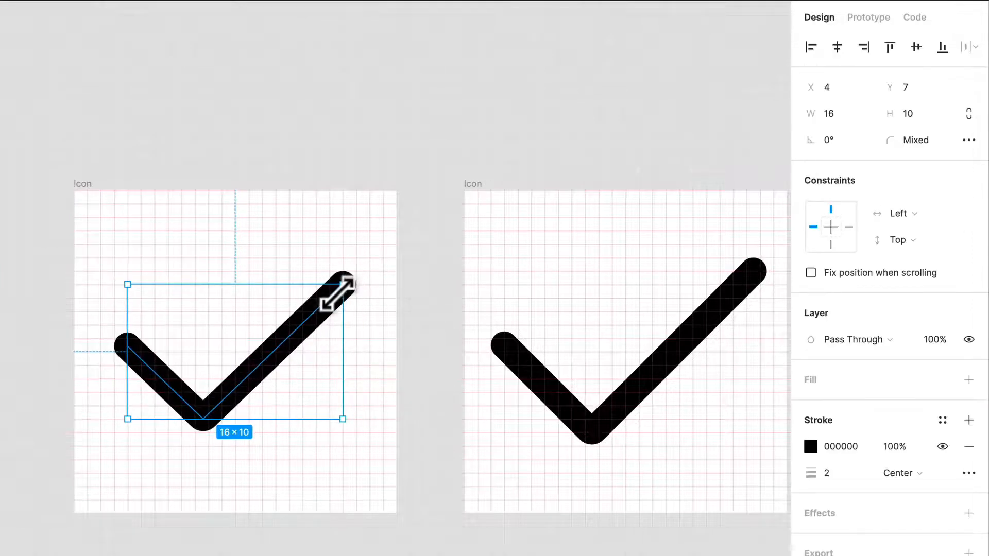
Draw a 22×22 ellipse over the second icon and send it behind the check mark
click(410, 391)
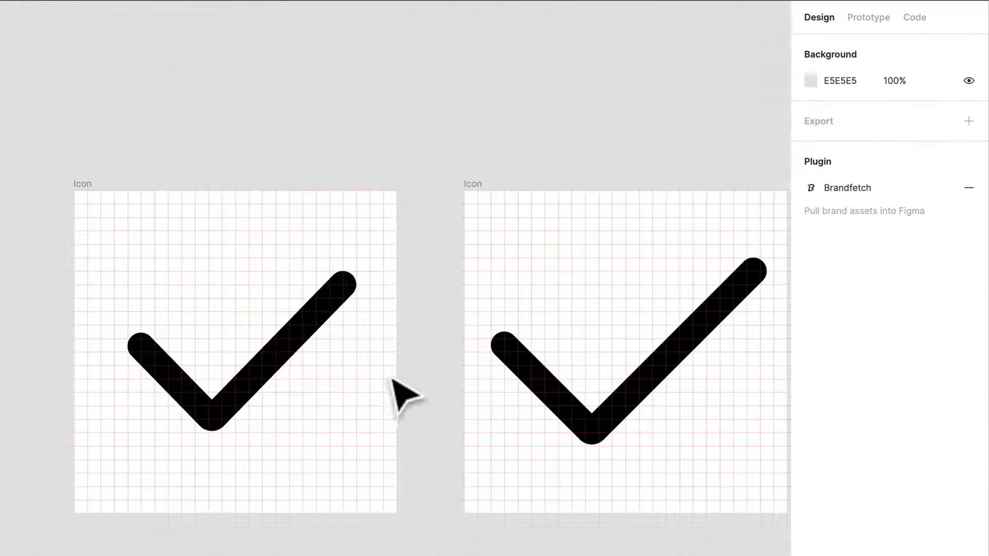
click(593, 391)
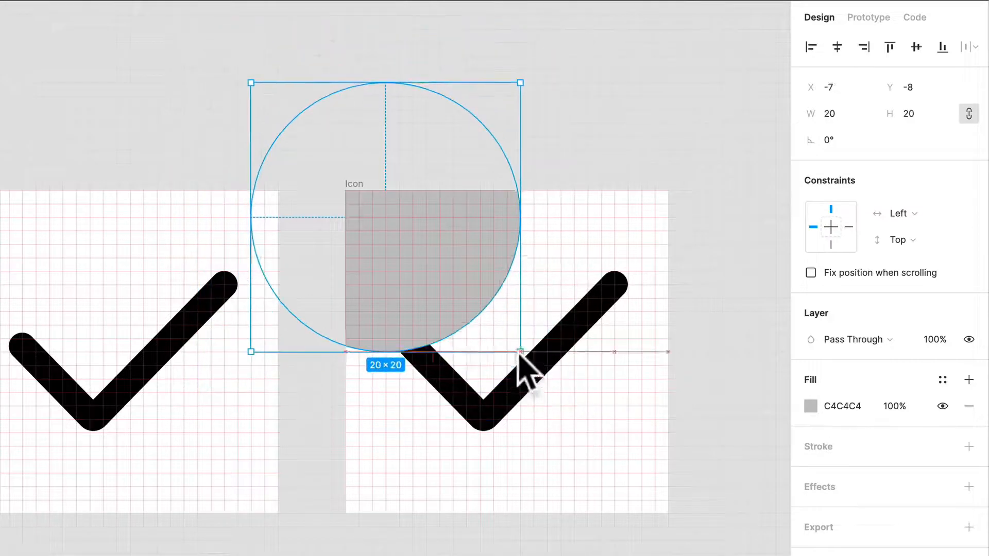
drag(517, 353, 570, 416)
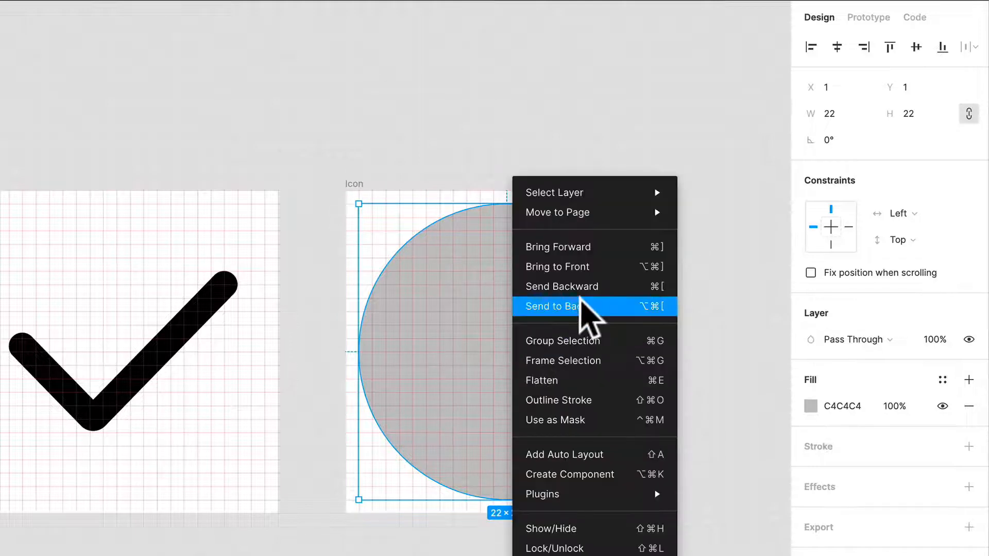
click(560, 307)
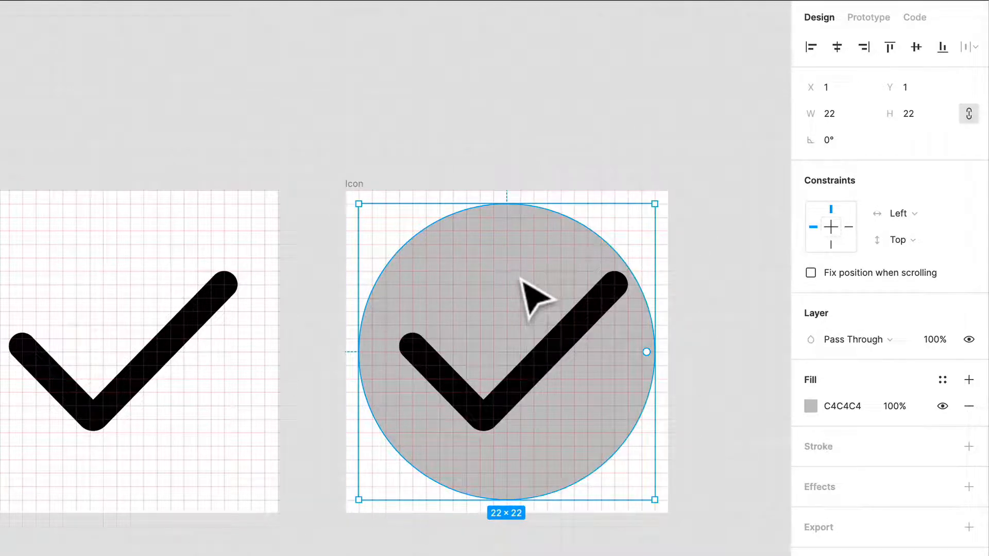
right_click(536, 297)
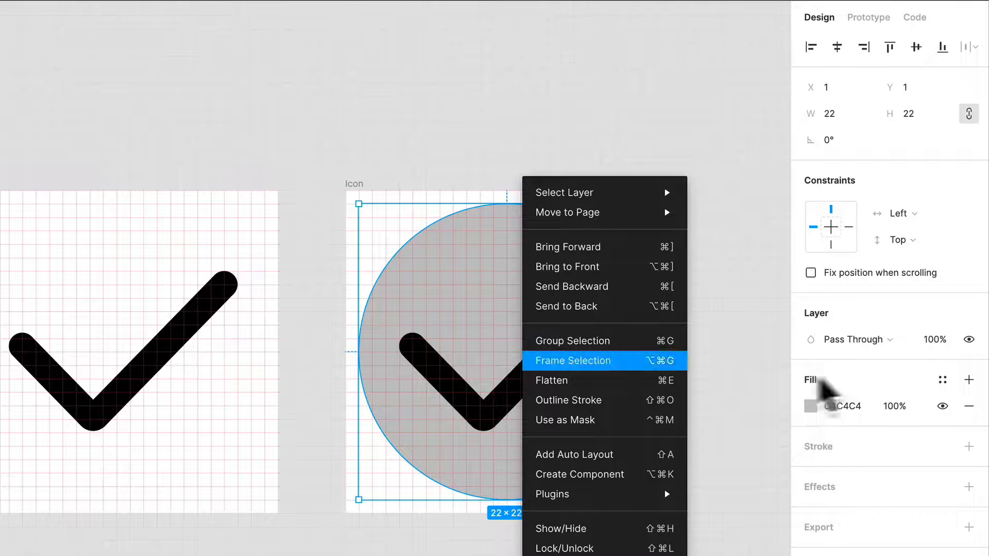
Change the check mark's stroke to FFFFFF and shrink it to 11×8 inside the black circle
click(810, 405)
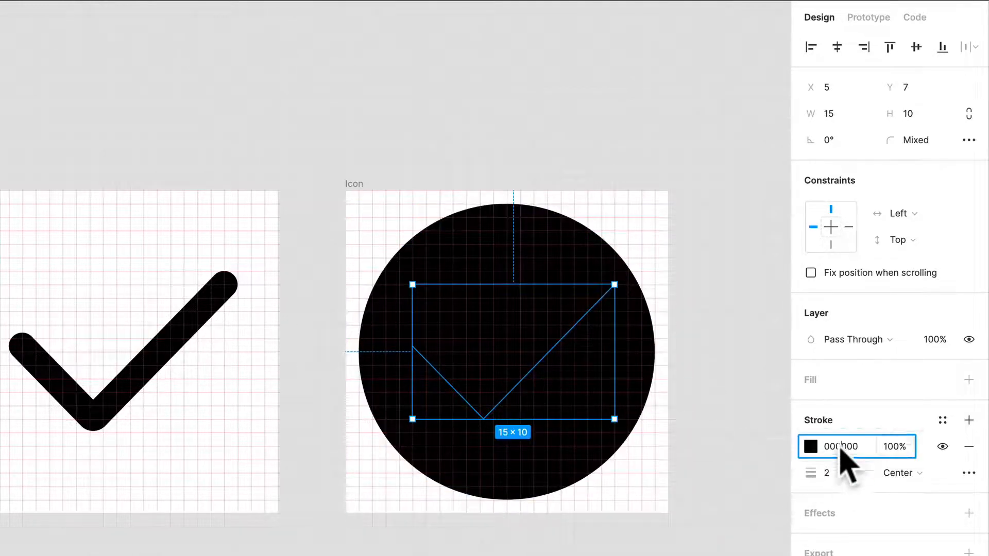
text(FFFFFF)
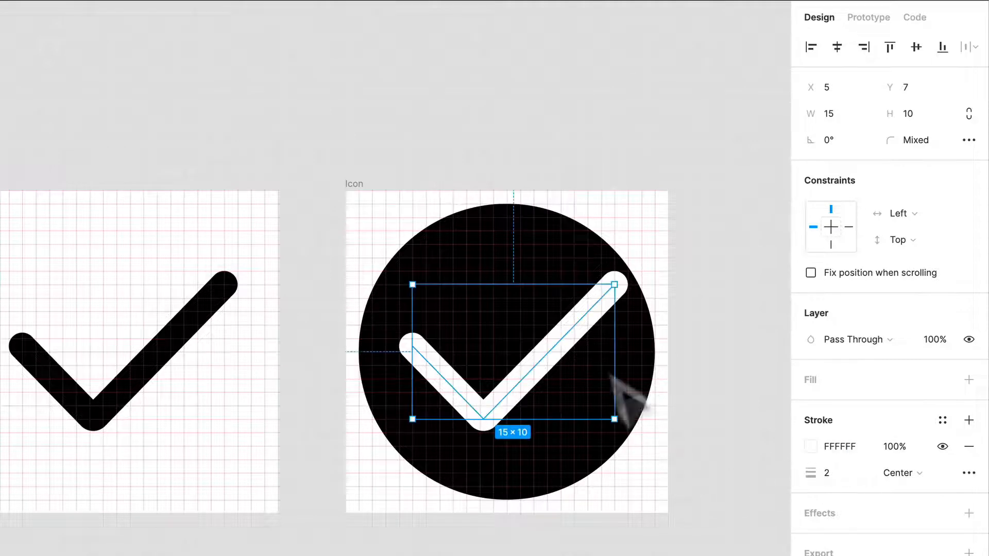
drag(612, 284, 586, 299)
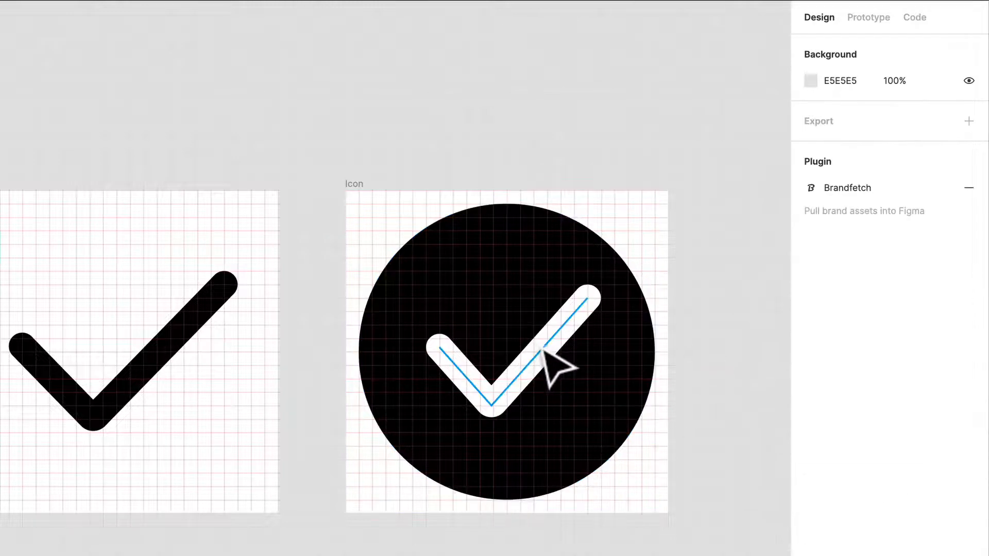
click(498, 354)
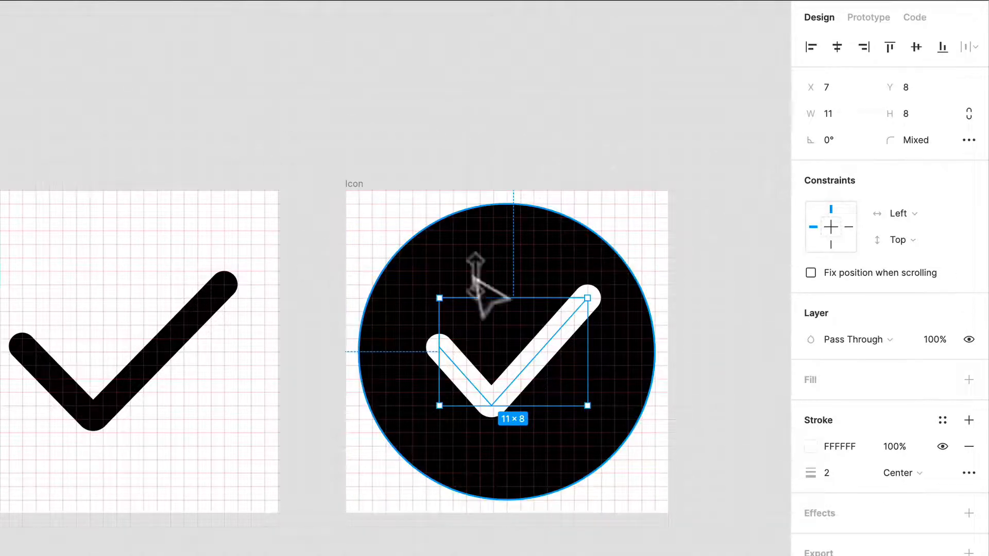
mouse_move(552, 290)
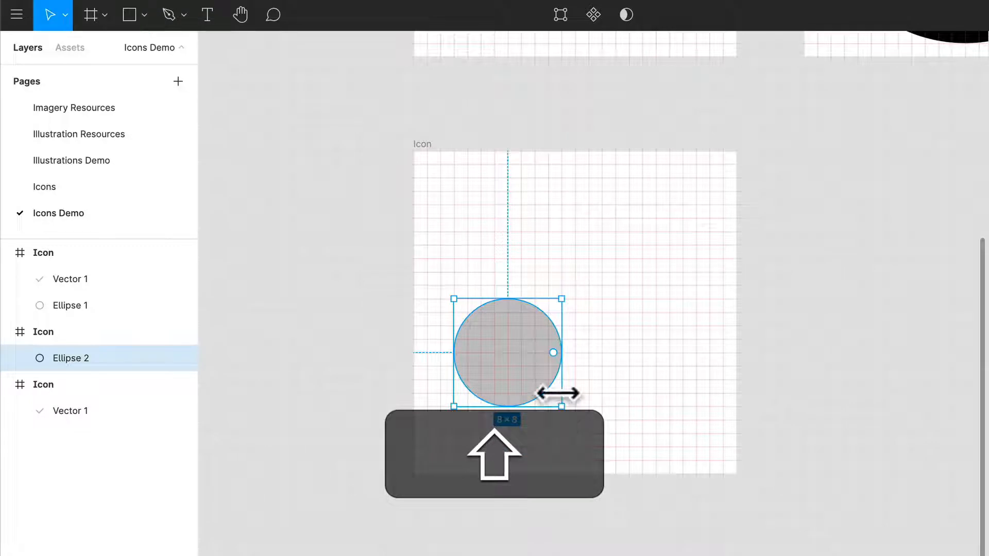
Size the cloud's circles, apply Union to the three, and flatten with Cmd+E into one 22×14 shape
drag(504, 351, 628, 352)
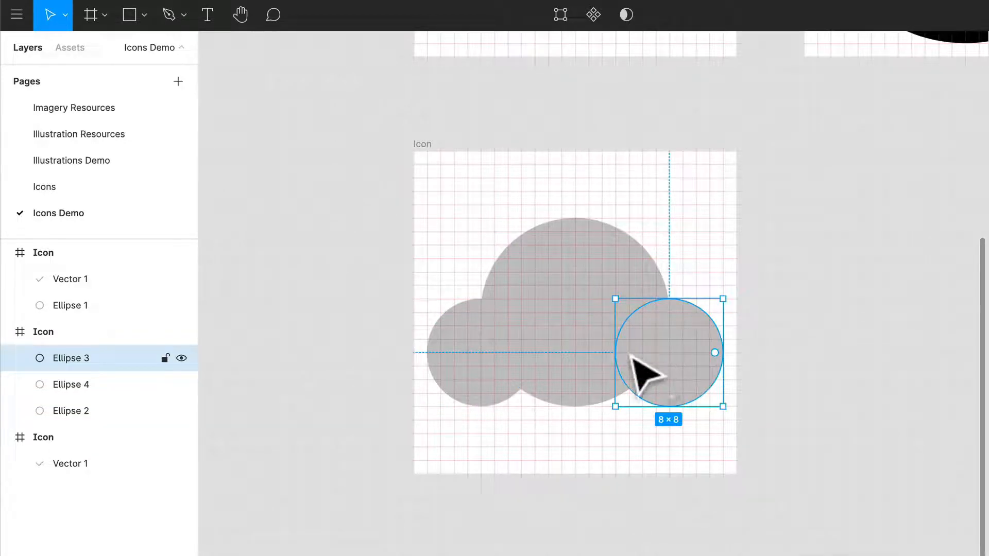
double_click(668, 352)
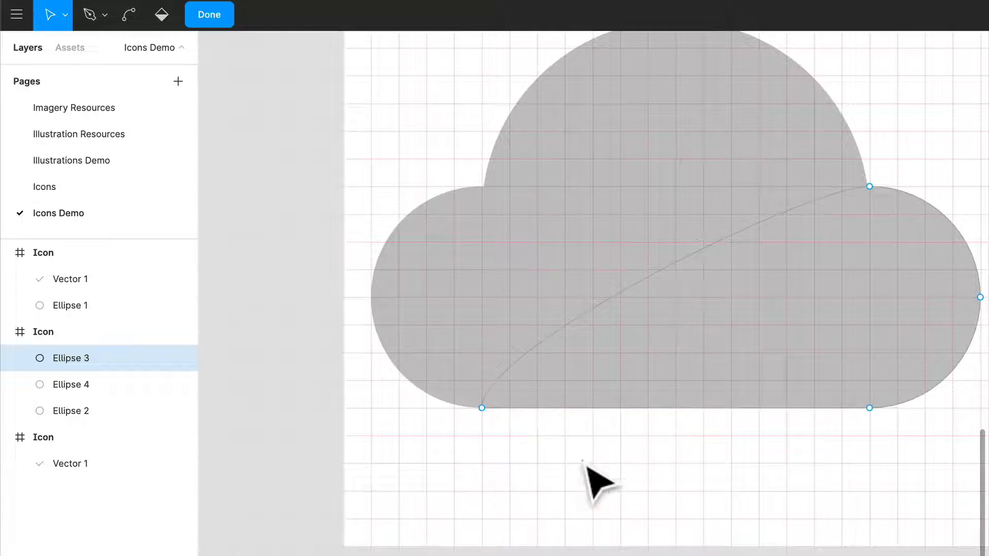
click(209, 15)
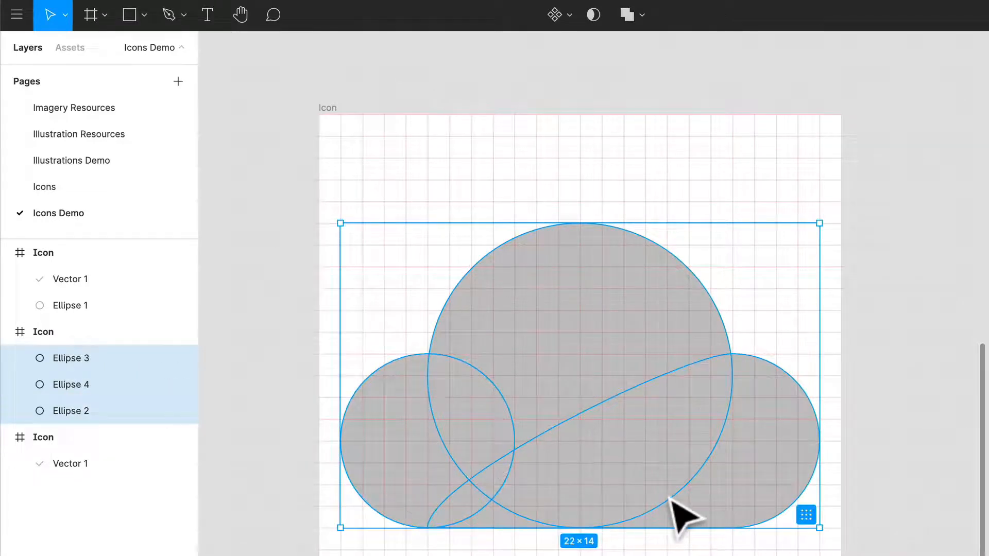
click(623, 14)
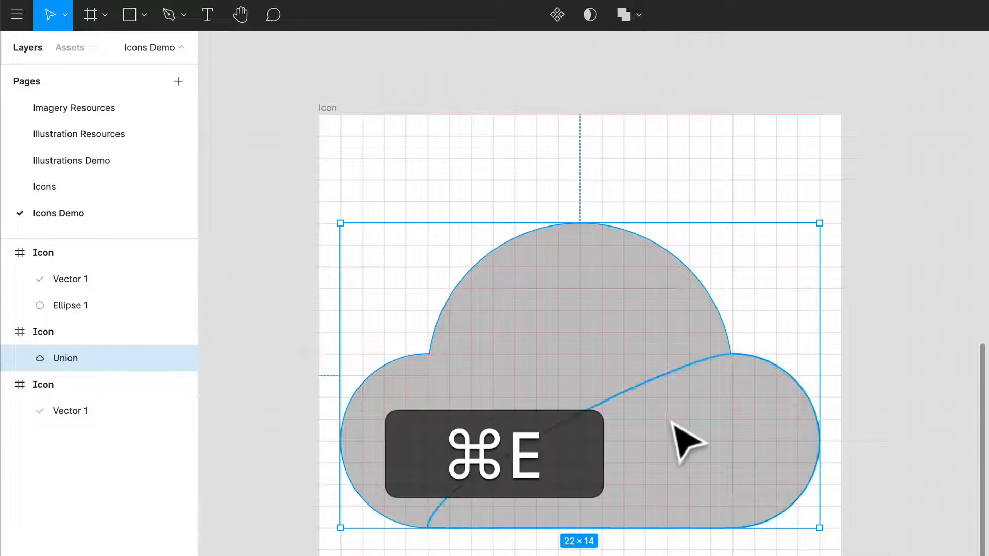
key(cmd+e)
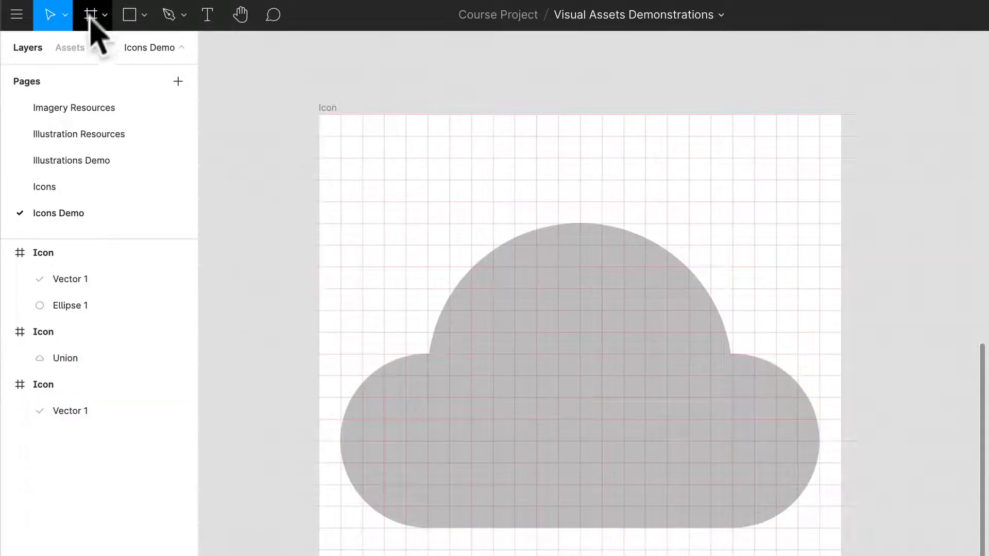
Give the download arrow's stem round caps and adjust its stroke settings over the cloud
click(143, 15)
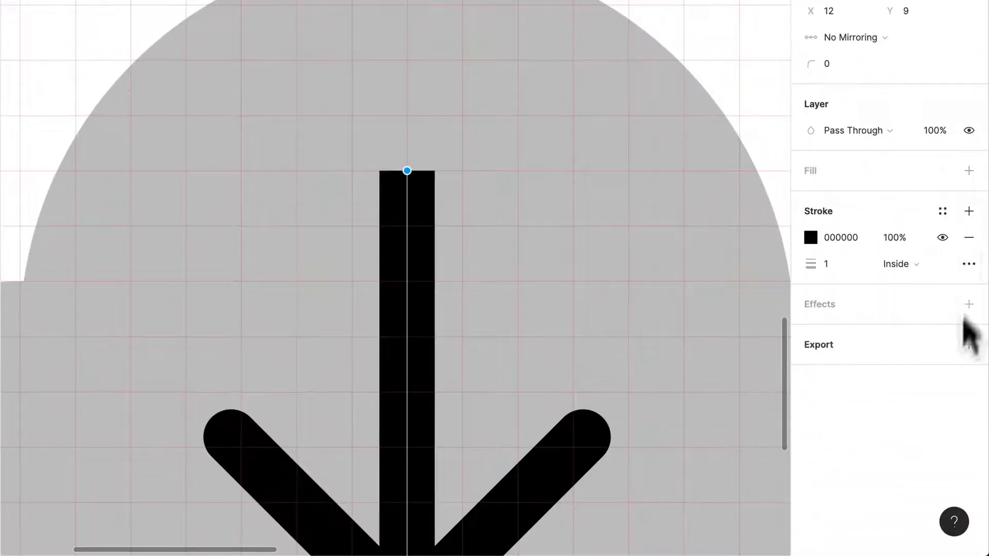
click(968, 264)
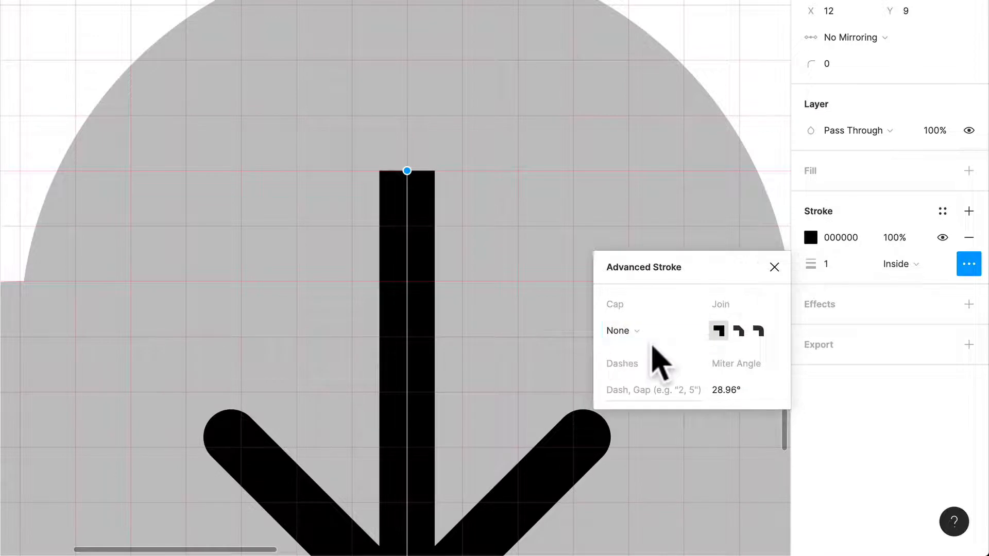
click(621, 331)
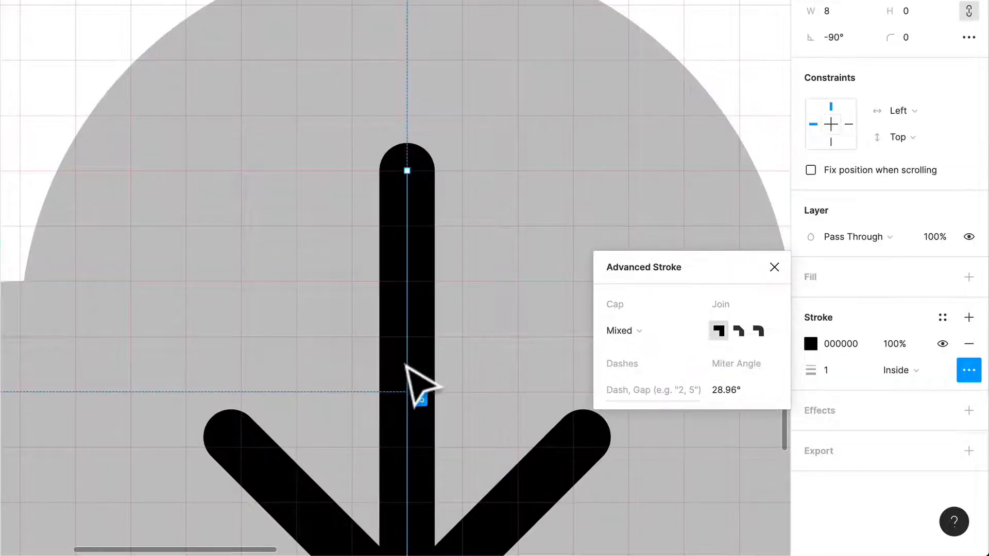
click(832, 370)
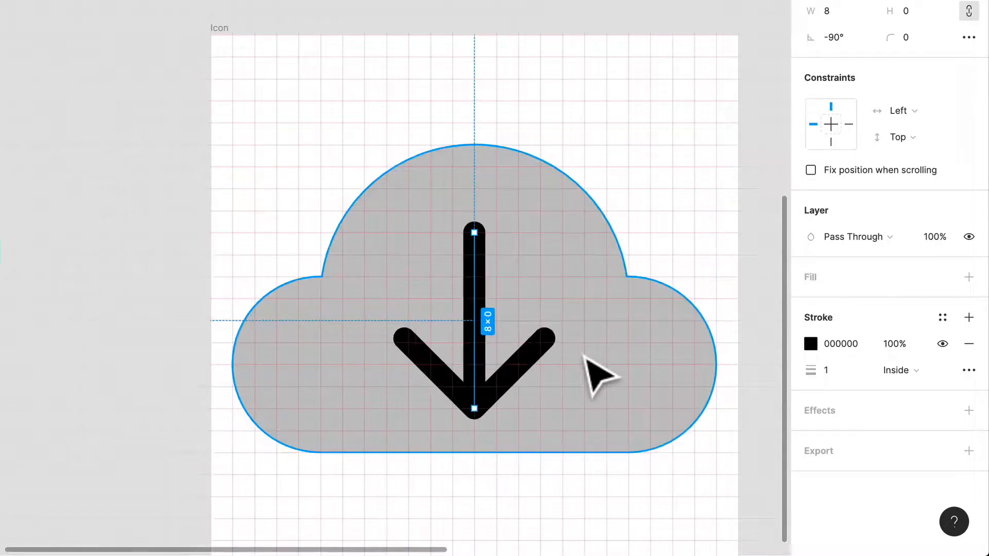
click(840, 344)
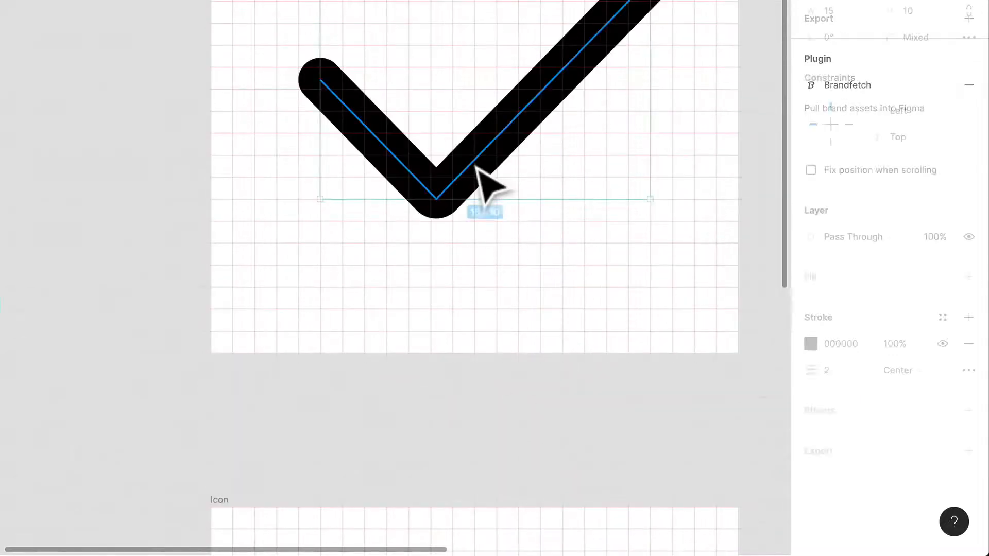
click(820, 369)
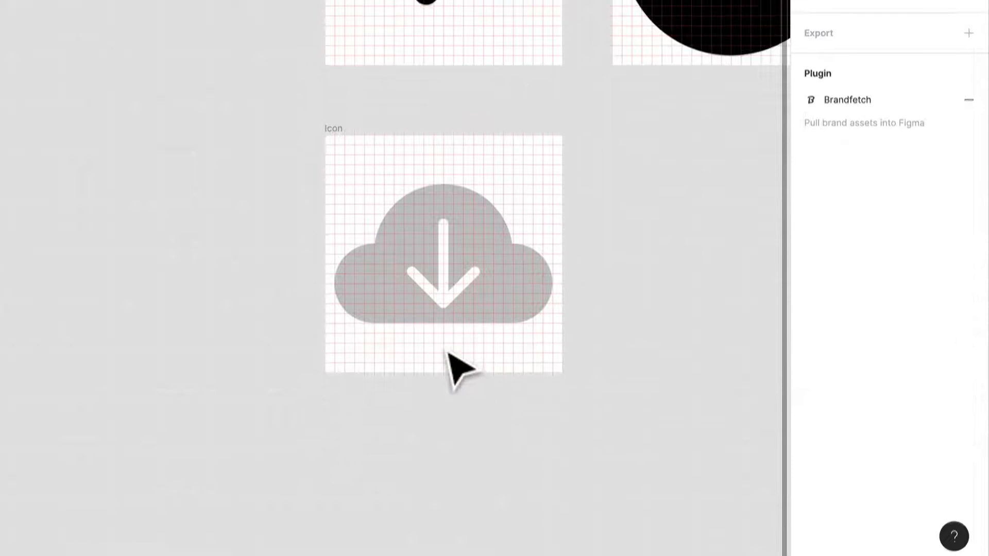
Make the cloud fill black, outline the arrow stroke, and subtract the arrow from the cloud
click(810, 396)
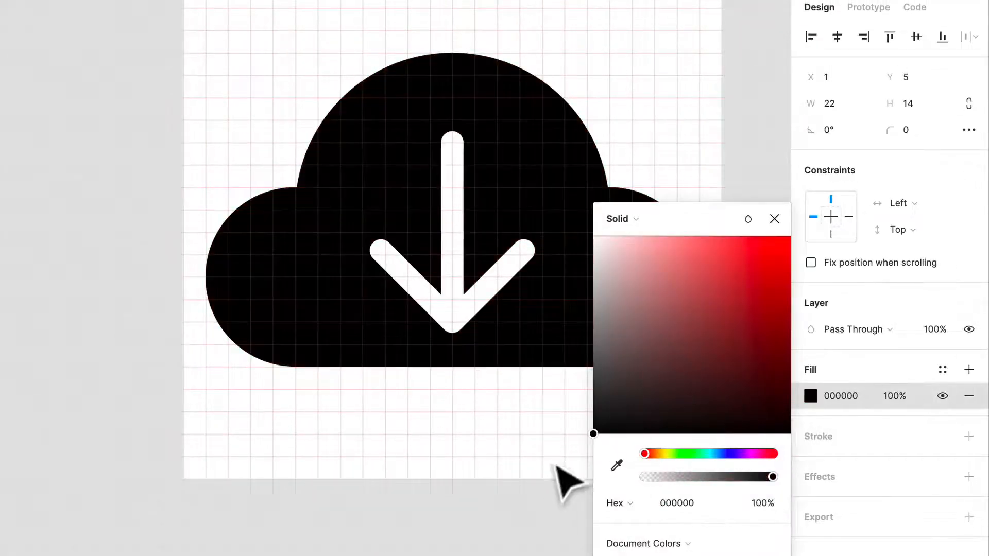
click(774, 219)
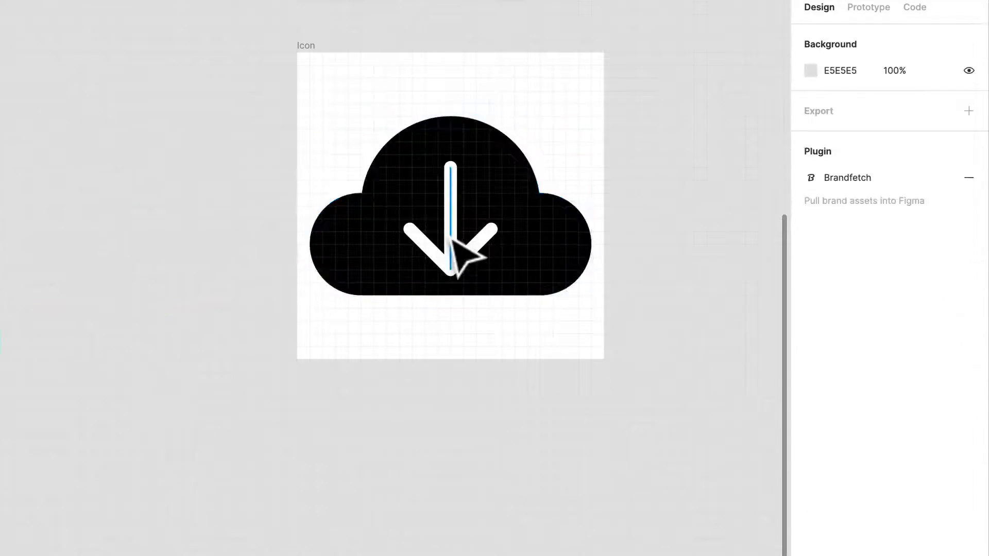
click(450, 215)
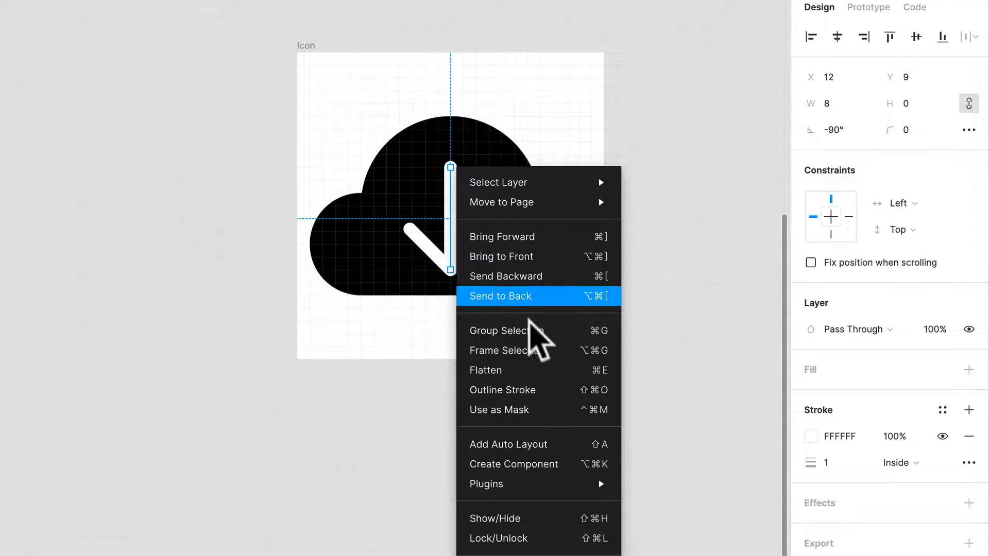
mouse_move(517, 350)
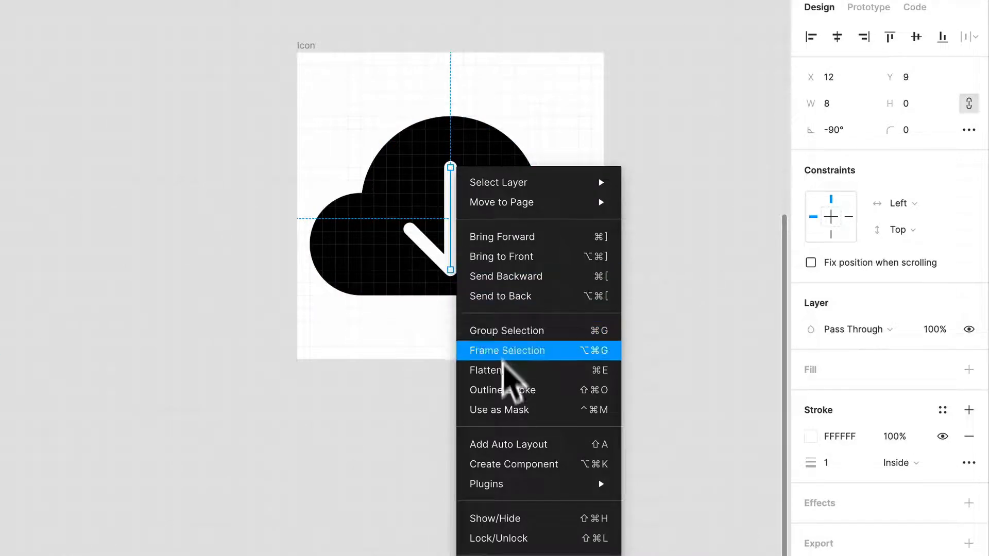
mouse_move(517, 394)
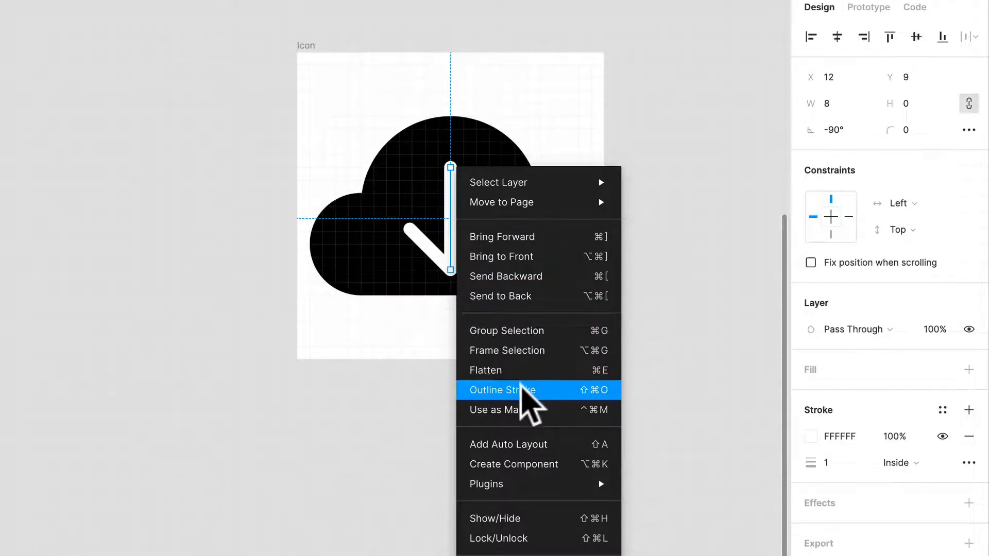
click(502, 389)
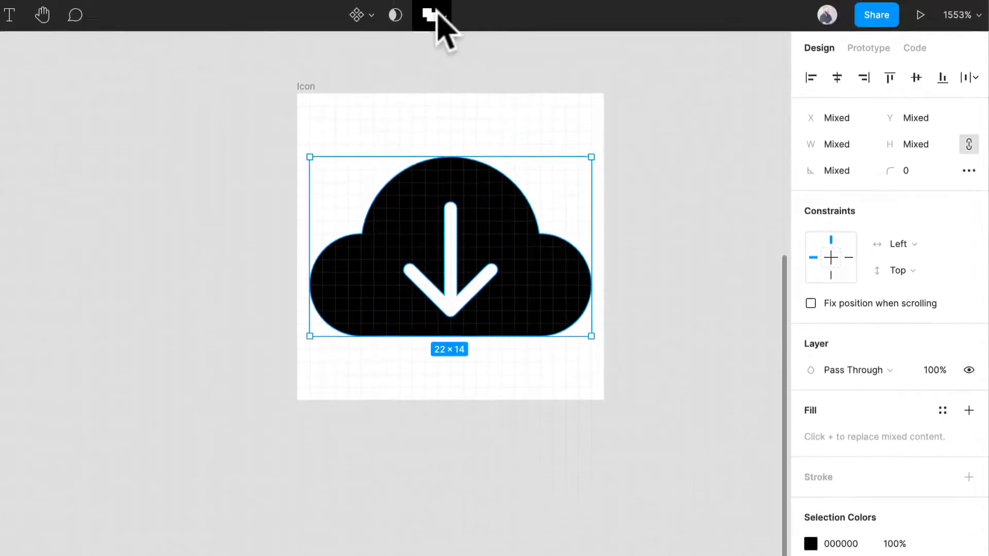
click(441, 15)
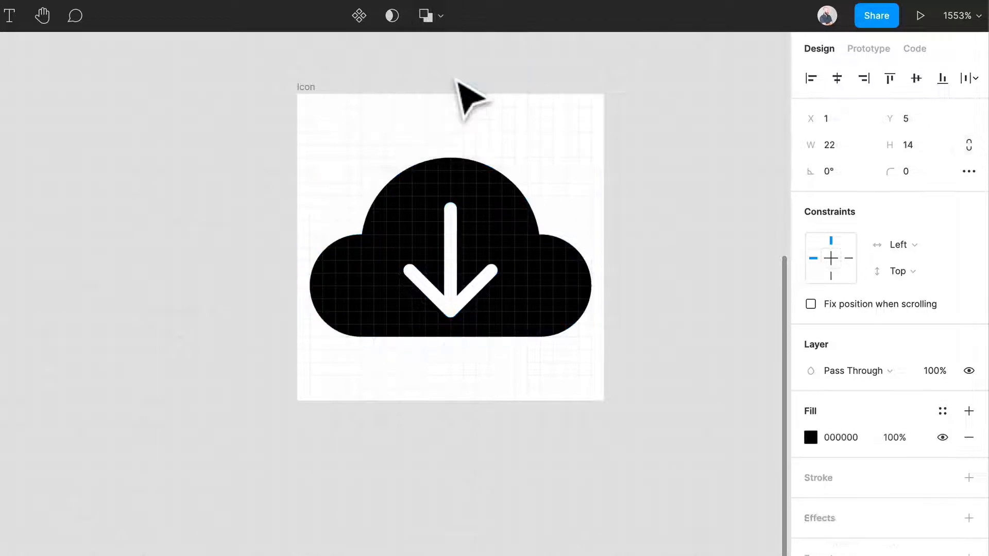
click(451, 246)
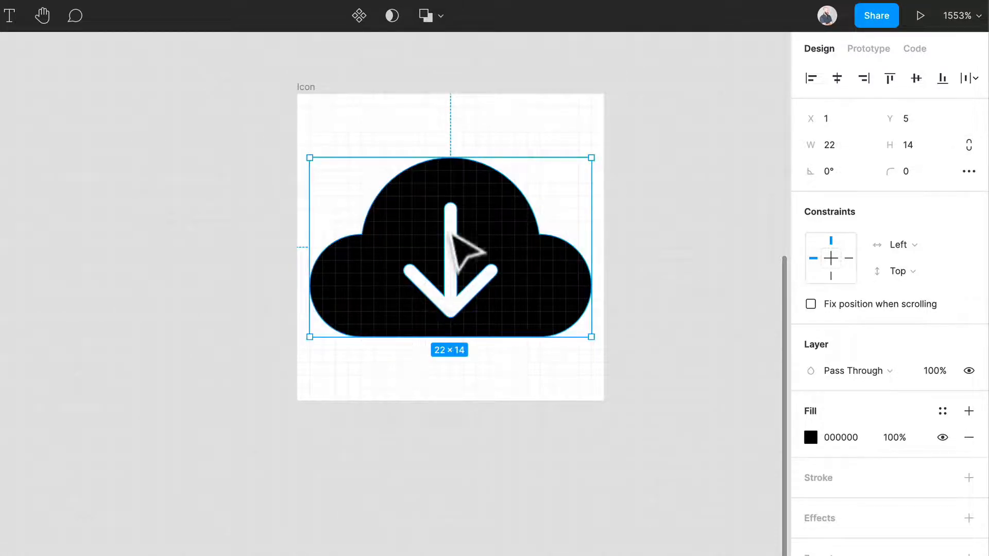
mouse_move(510, 265)
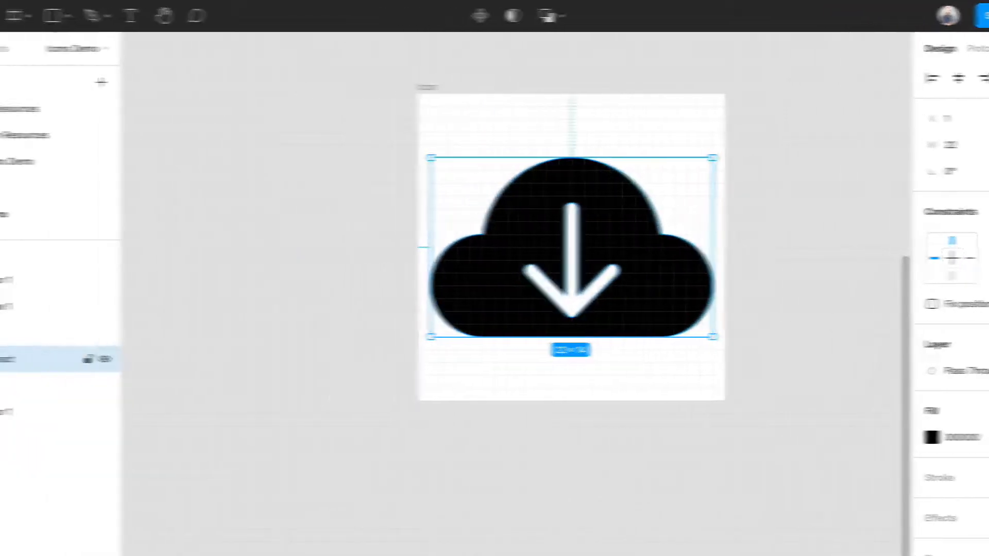
Flatten the Subtract layer into one path from the Layers panel and check its points in edit mode
click(86, 385)
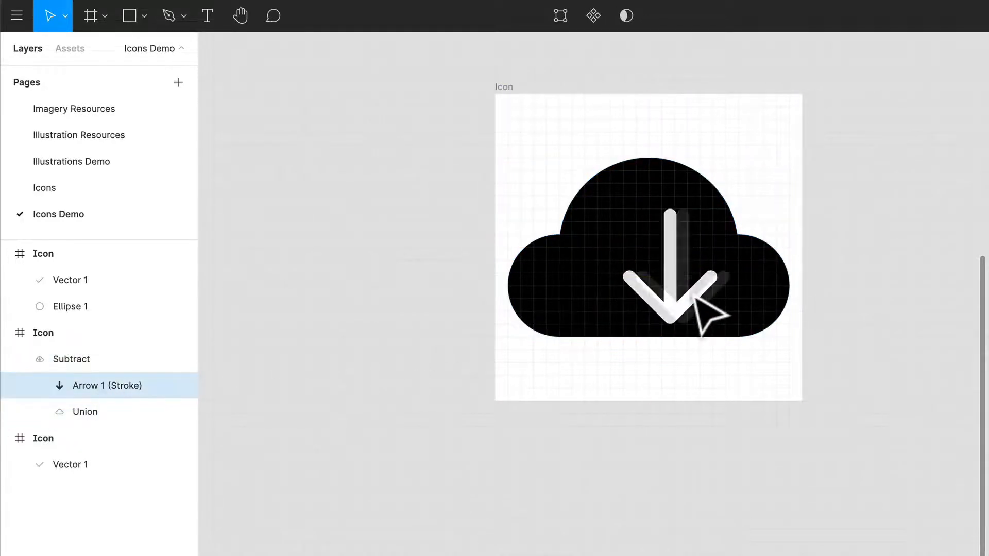
click(71, 360)
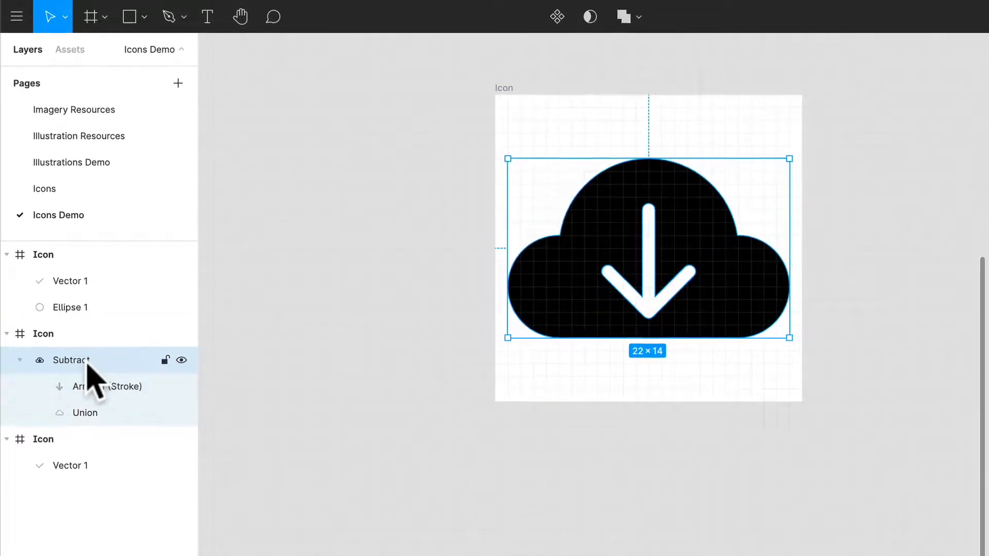
right_click(71, 360)
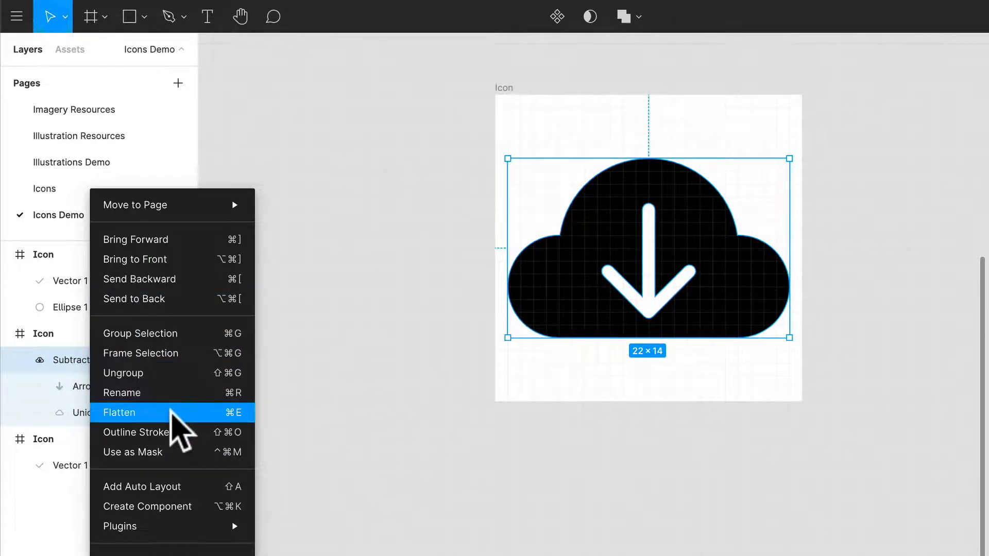
click(119, 412)
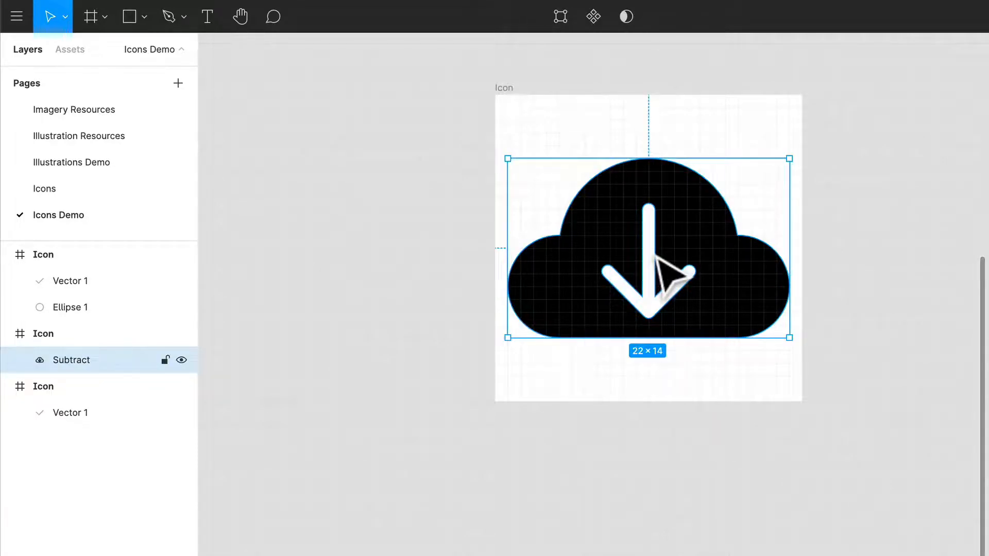
double_click(648, 252)
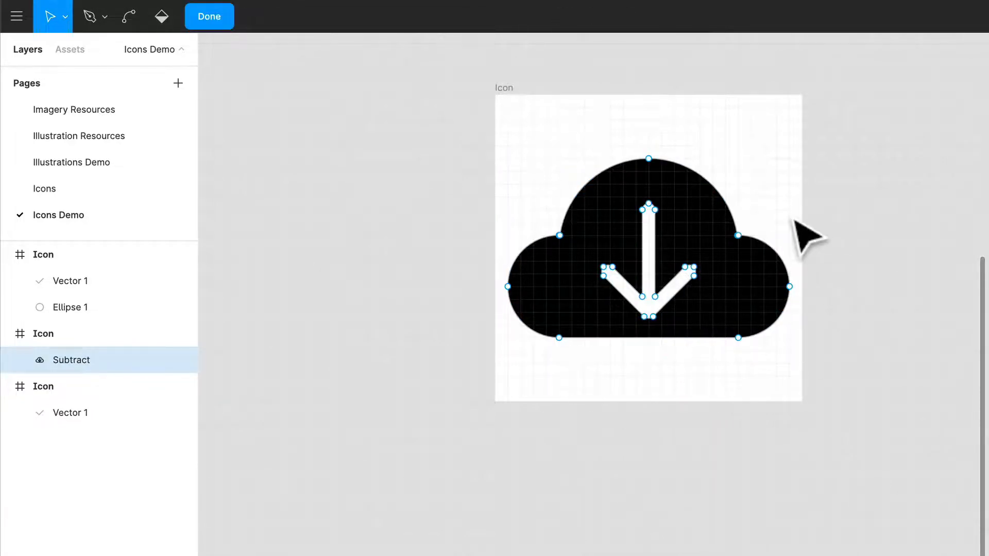
click(209, 15)
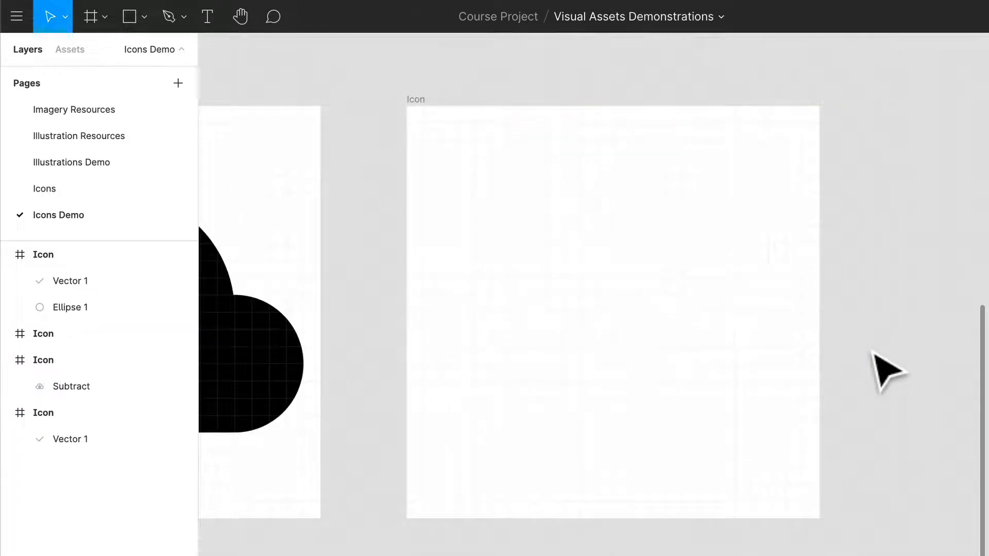
Draw a square in the empty frame and drag its corner points into a black navigation arrow
drag(493, 209, 716, 433)
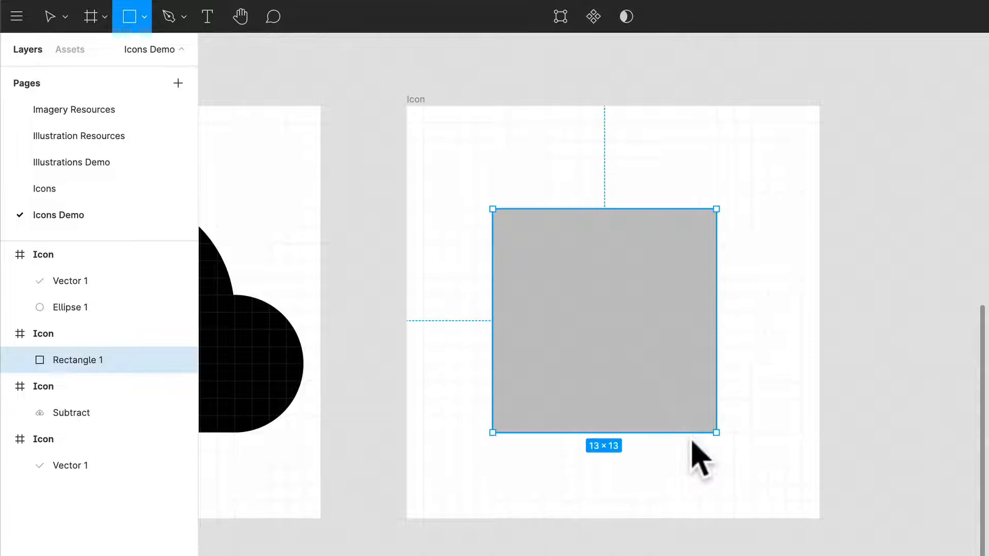
click(51, 16)
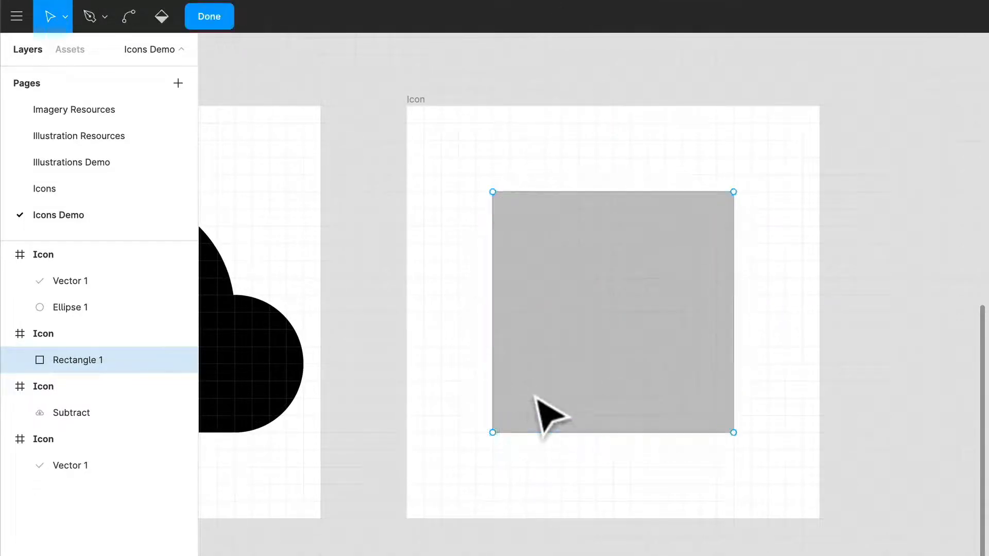
drag(494, 431, 570, 356)
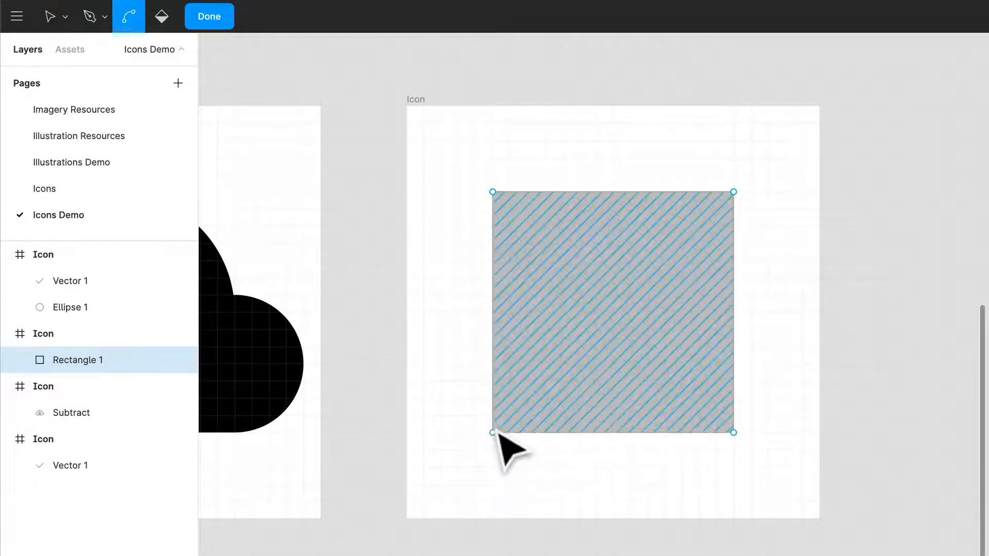
click(50, 16)
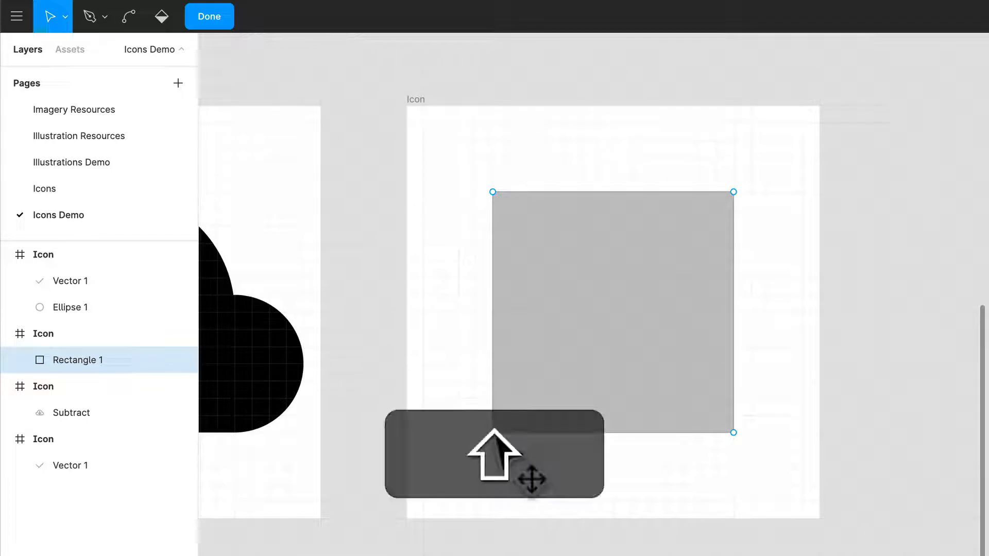
drag(731, 192, 820, 105)
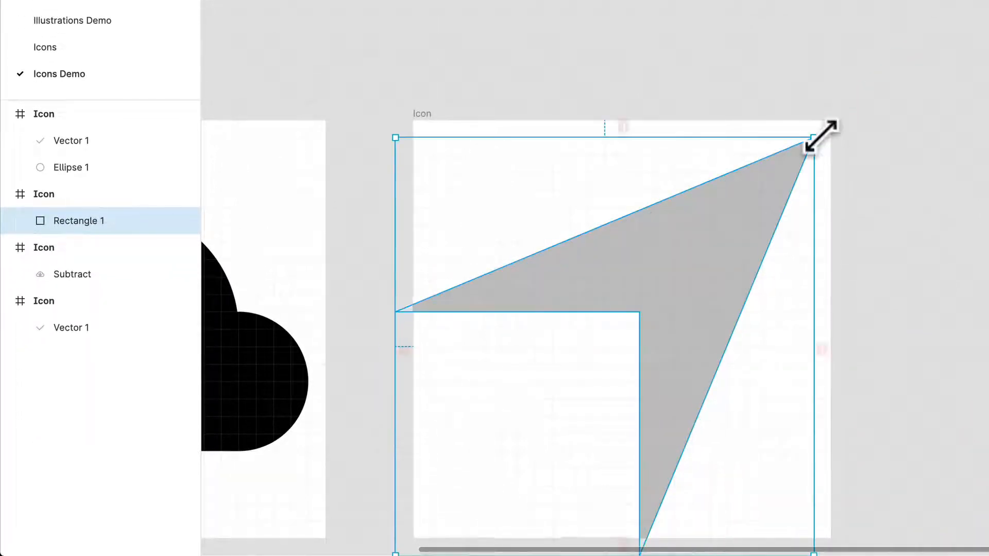
drag(814, 137, 763, 189)
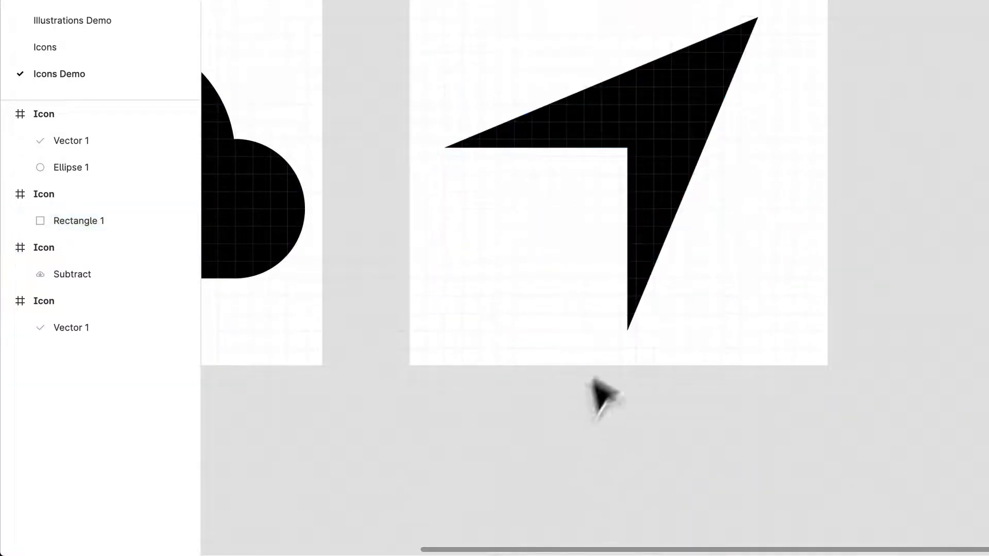
click(43, 193)
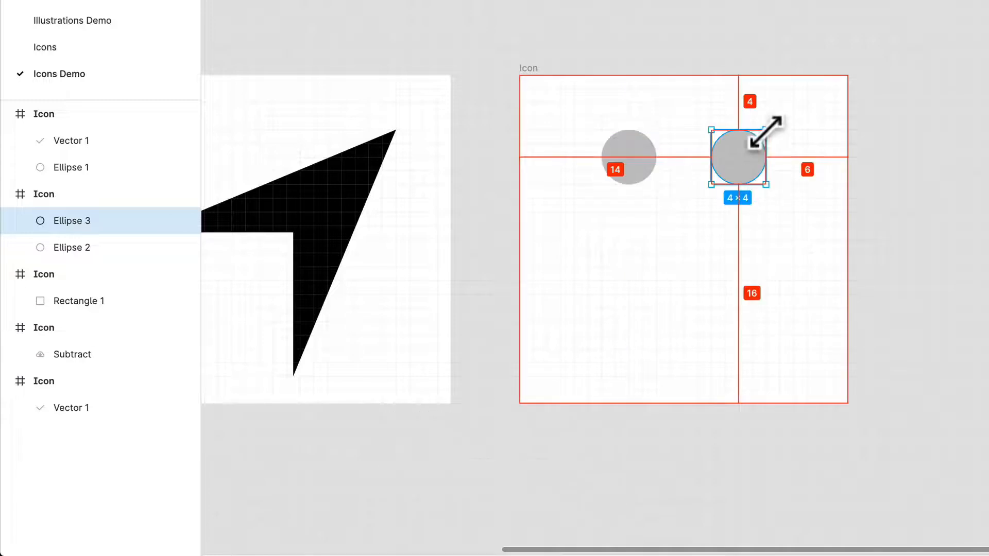
Centre the small circle inside the large circle to form a concentric ring
click(71, 248)
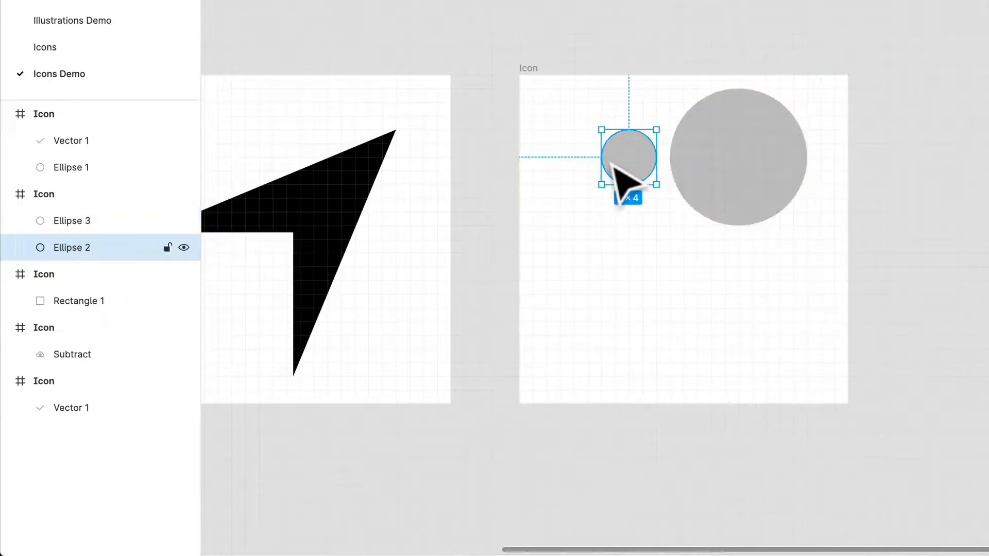
right_click(624, 183)
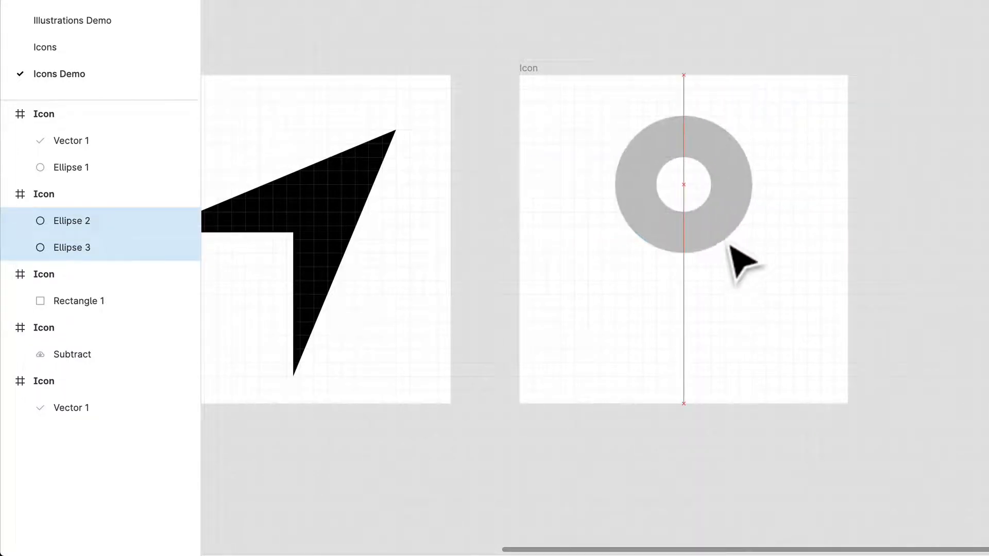
drag(740, 259, 751, 271)
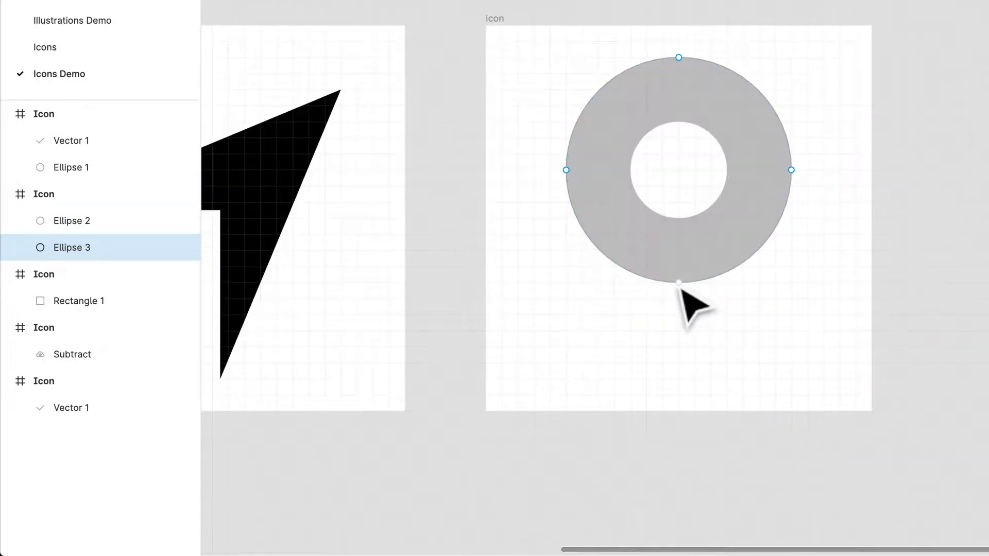
Pull the ring's bottom anchor point down to form the pin's pointed tip
drag(677, 280, 677, 395)
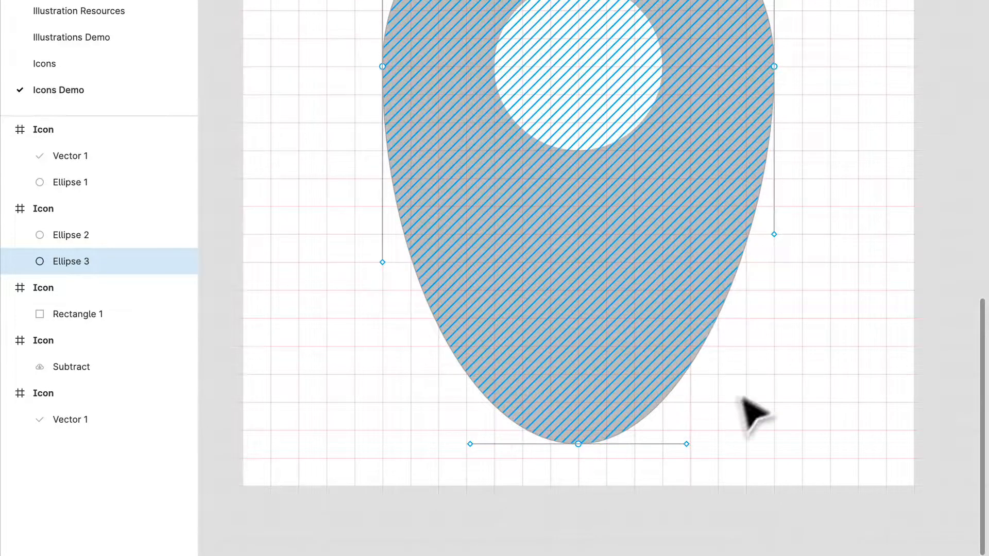
key(cmd)
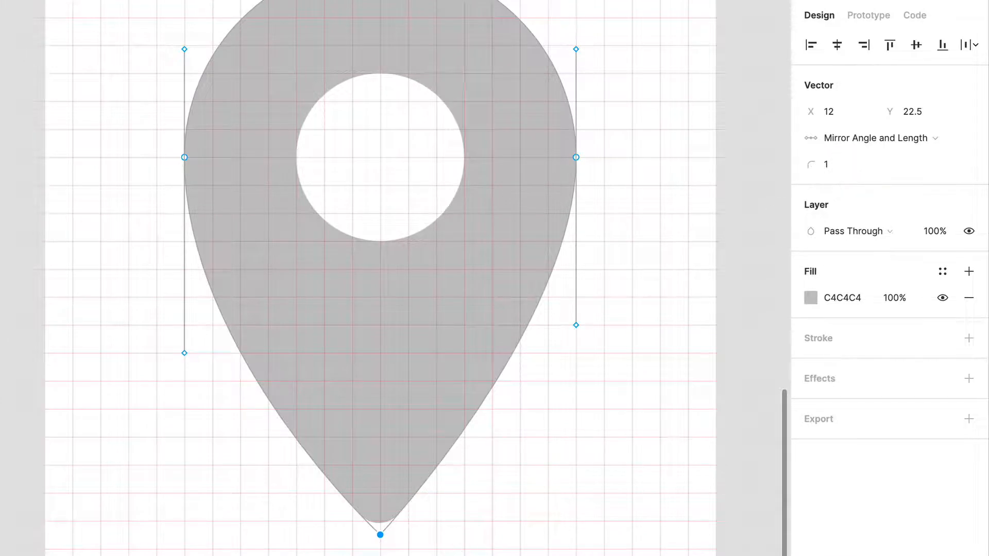
Give the pin's bottom tip a corner radius of 1
click(833, 164)
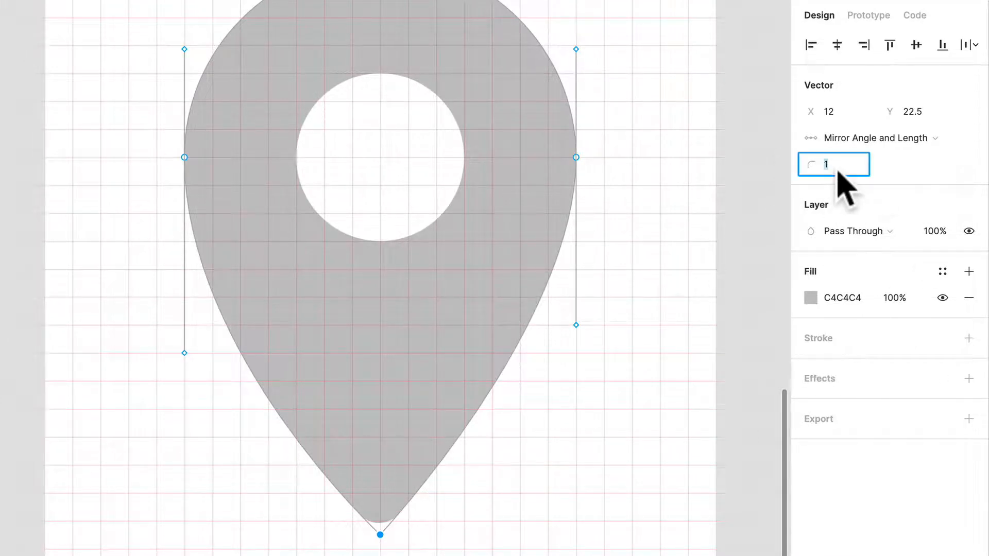
text(0)
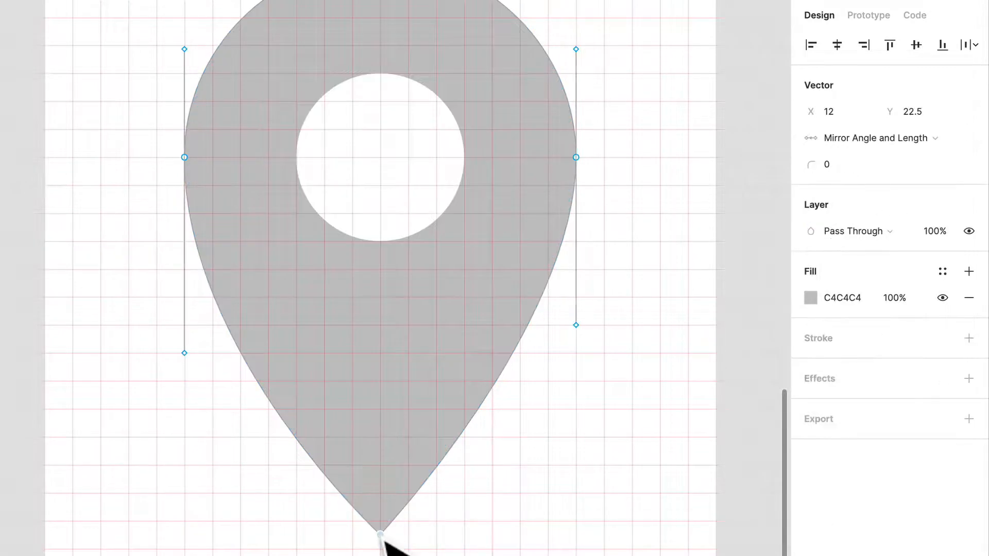
text(1)
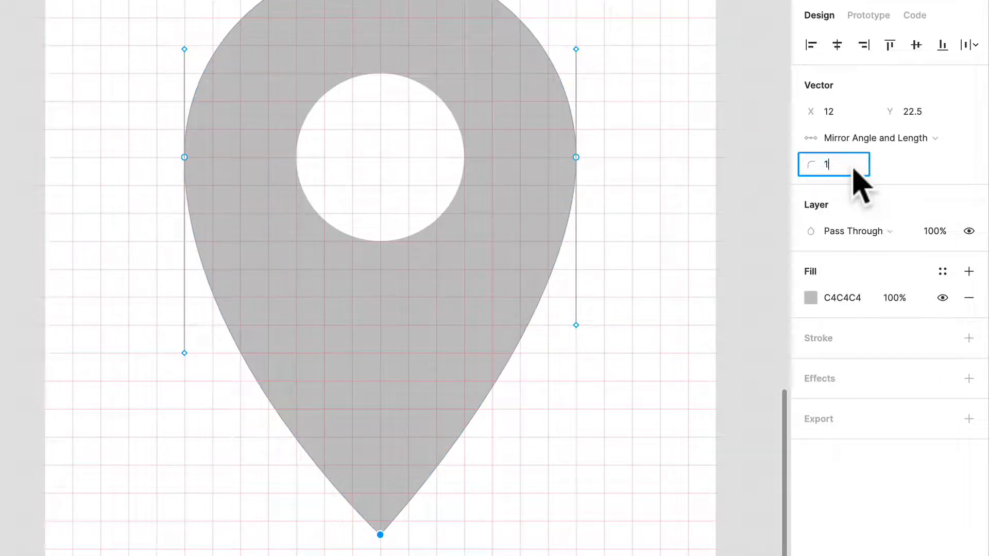
click(573, 442)
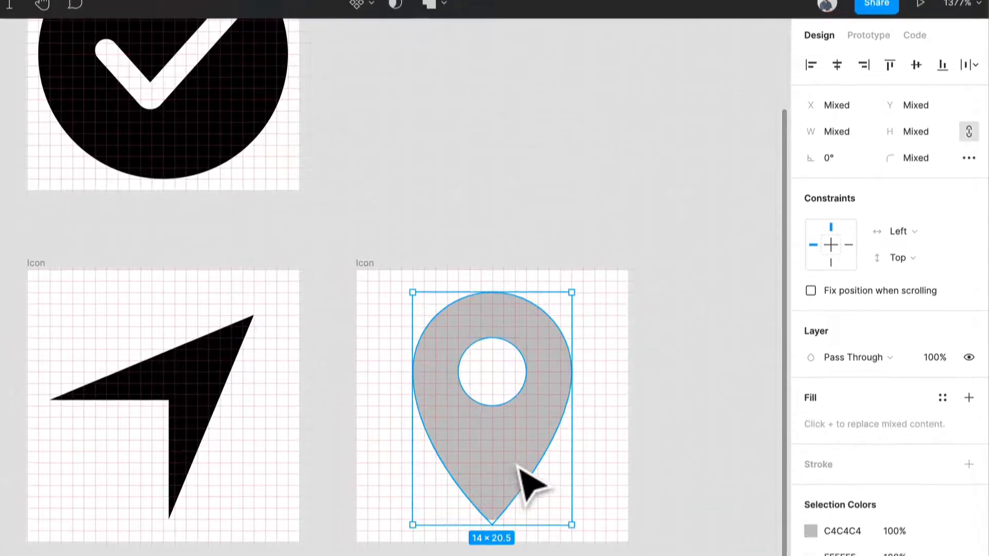
Change the map pin's fill from grey C4C4C4 to solid black 000000
click(429, 12)
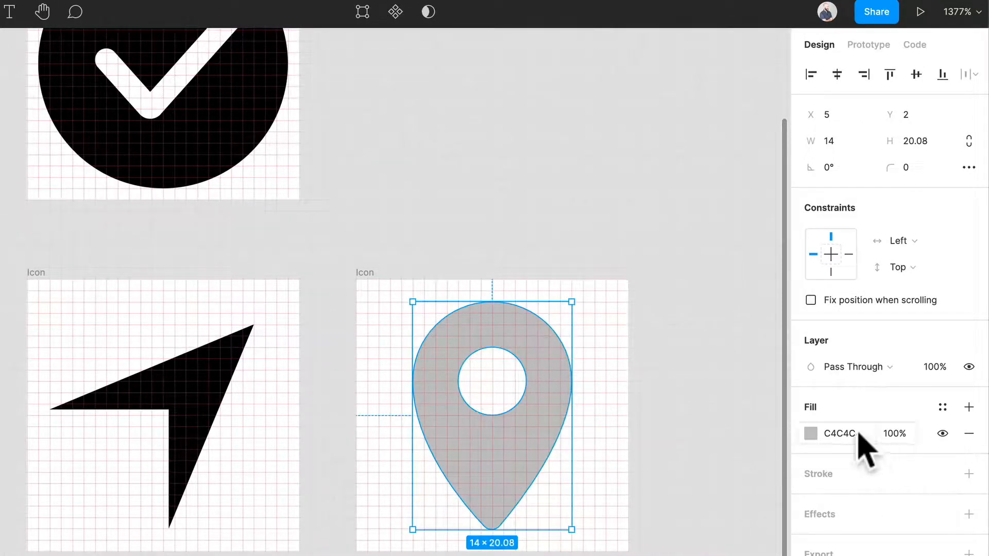
click(839, 434)
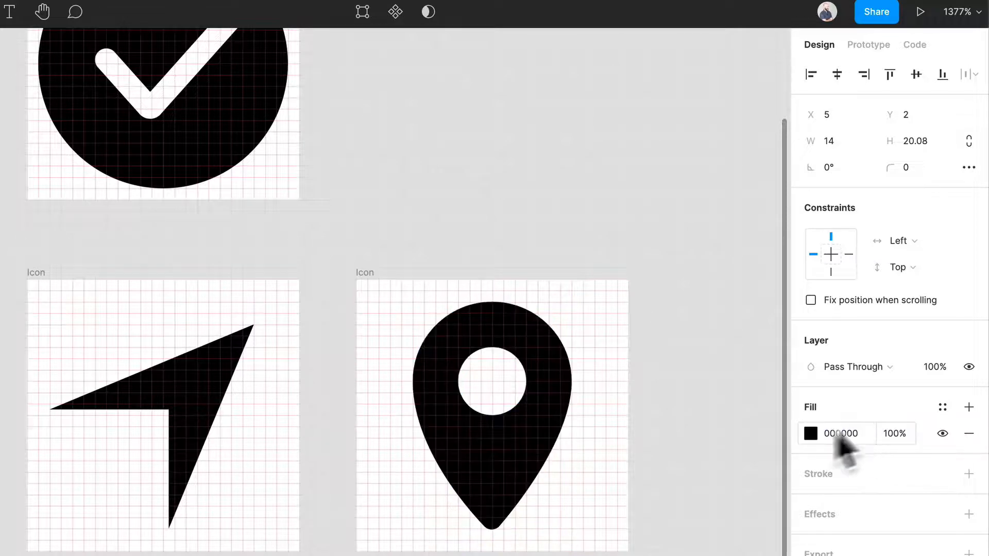
click(561, 315)
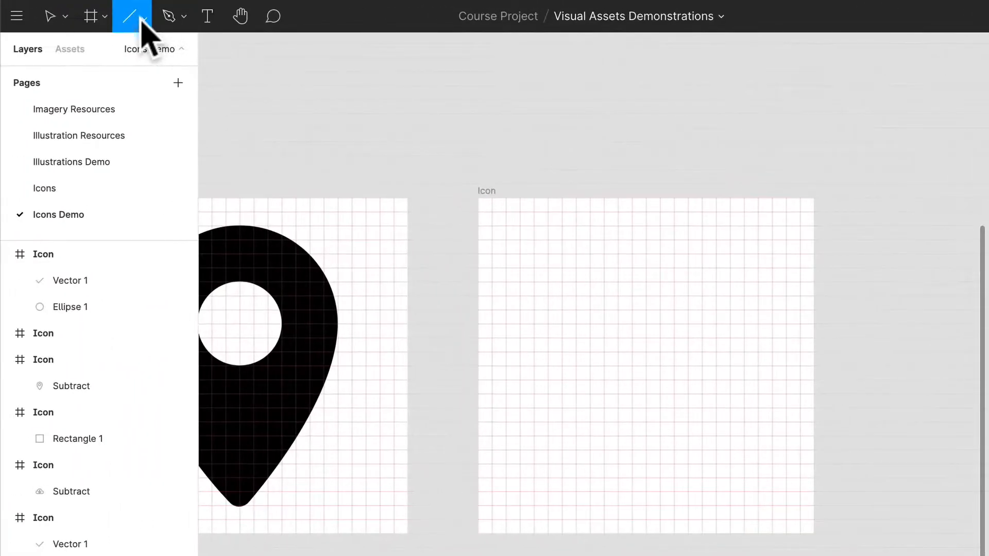
mouse_move(132, 15)
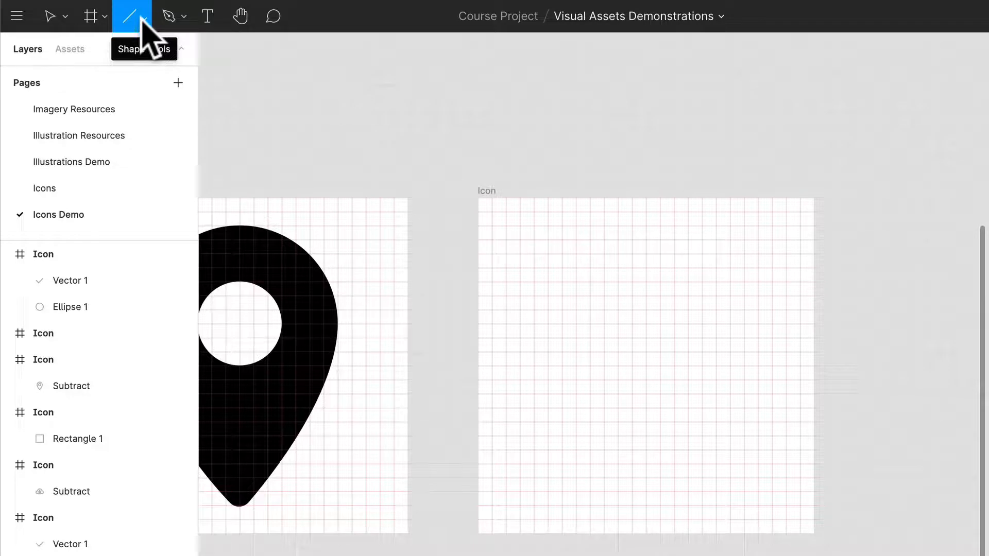
mouse_move(617, 305)
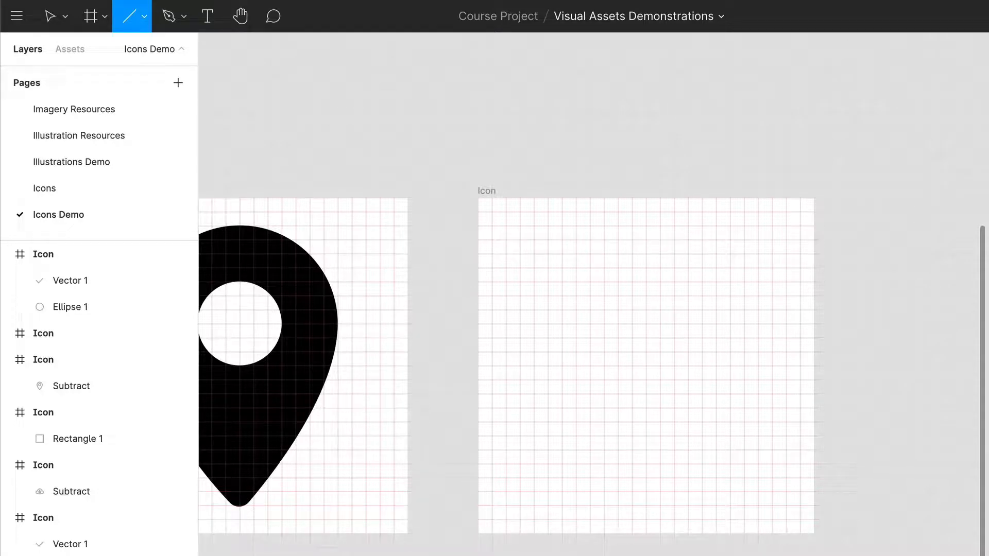
Draw a three-point V-shaped chevron path with the Pen tool and finish it
click(166, 16)
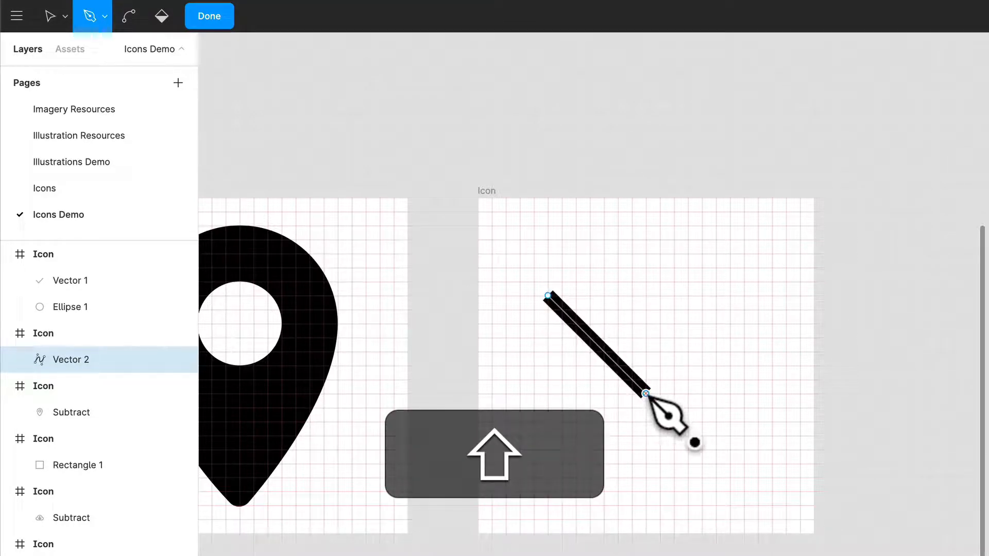
click(744, 296)
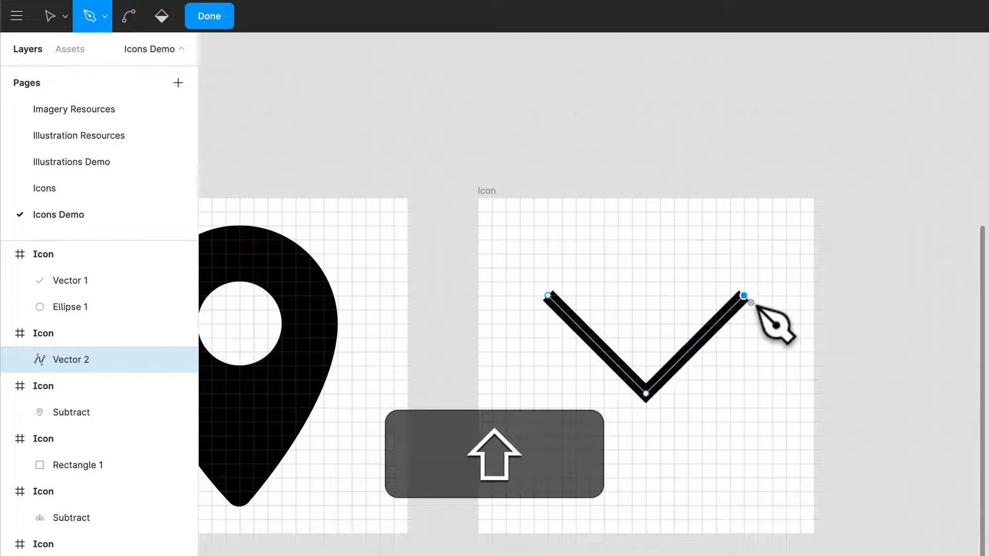
click(51, 15)
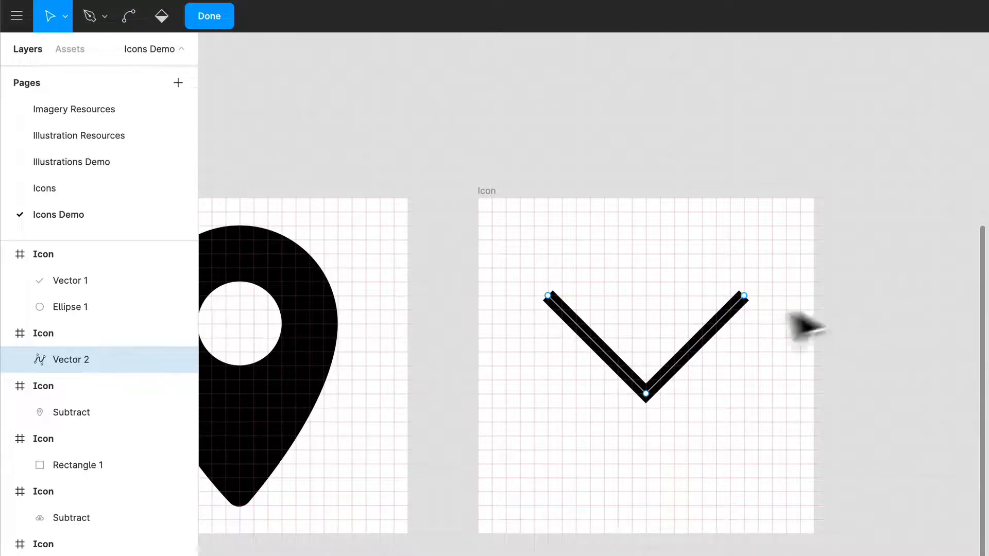
mouse_move(621, 319)
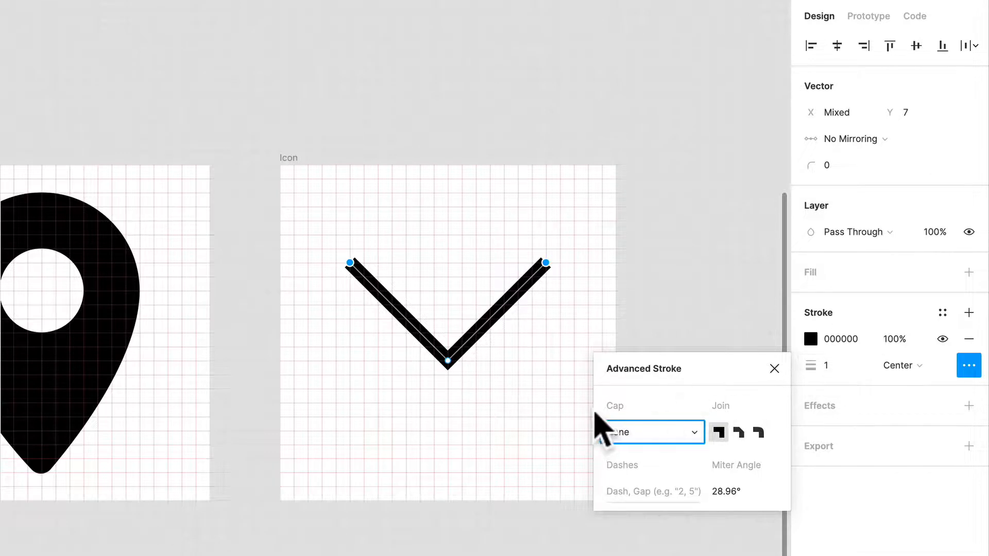
Set the chevron's stroke cap to Round in Advanced Stroke and enter 17
click(650, 431)
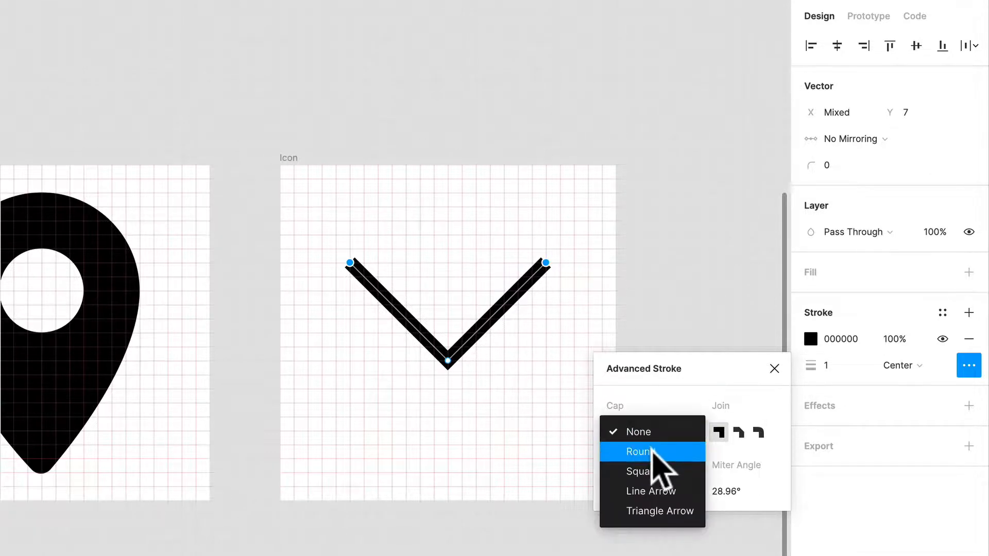
click(639, 451)
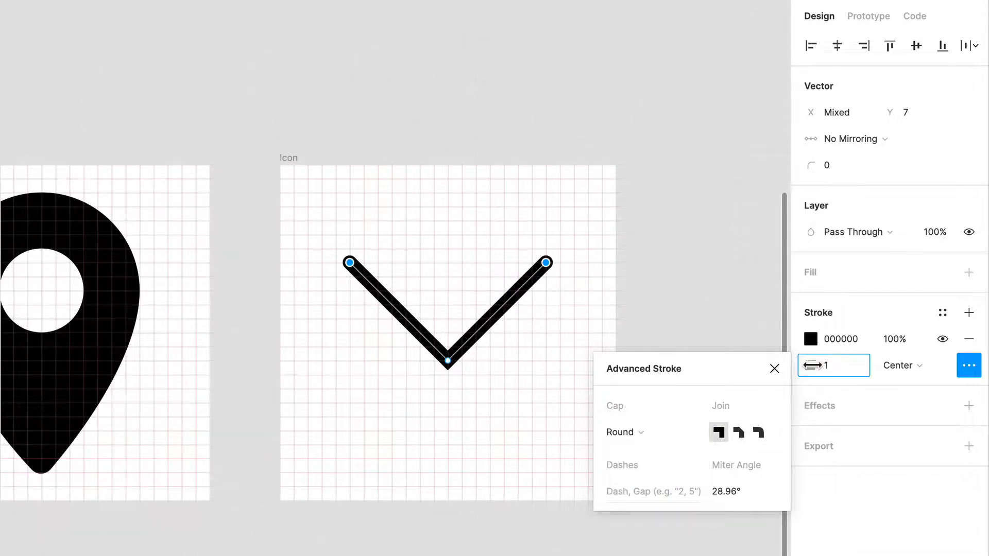
text(17)
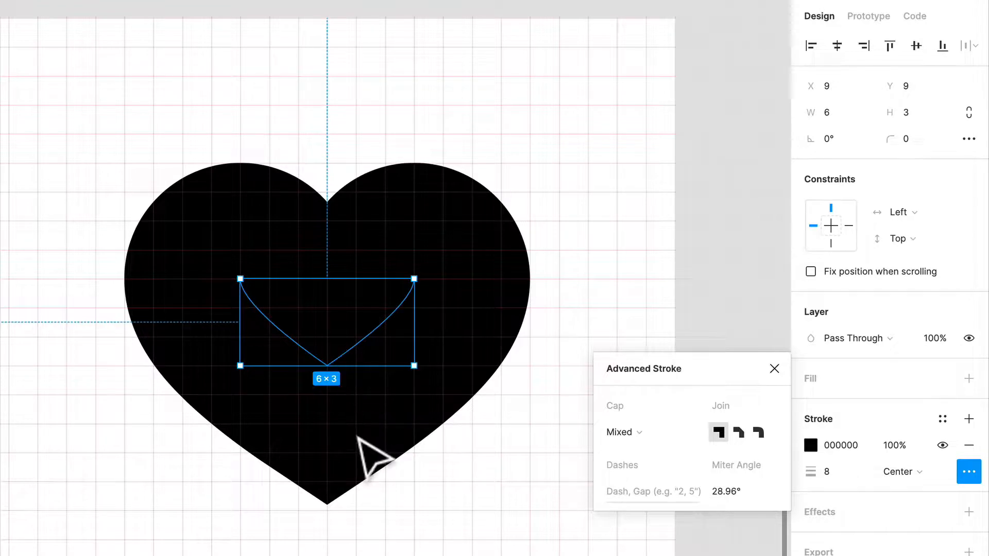
mouse_move(407, 308)
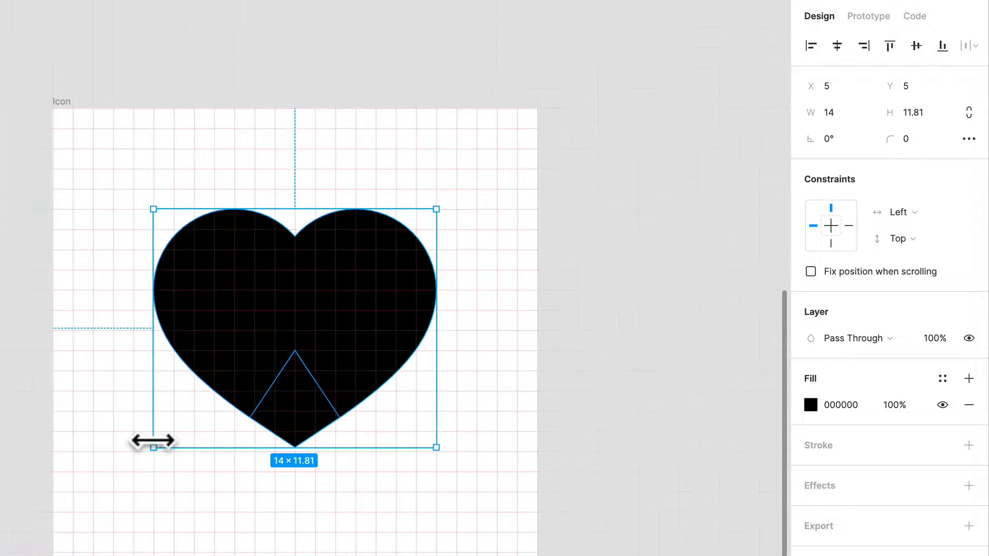
Resize the heart by its corner handles until it measures 17 × 14
drag(152, 446, 113, 471)
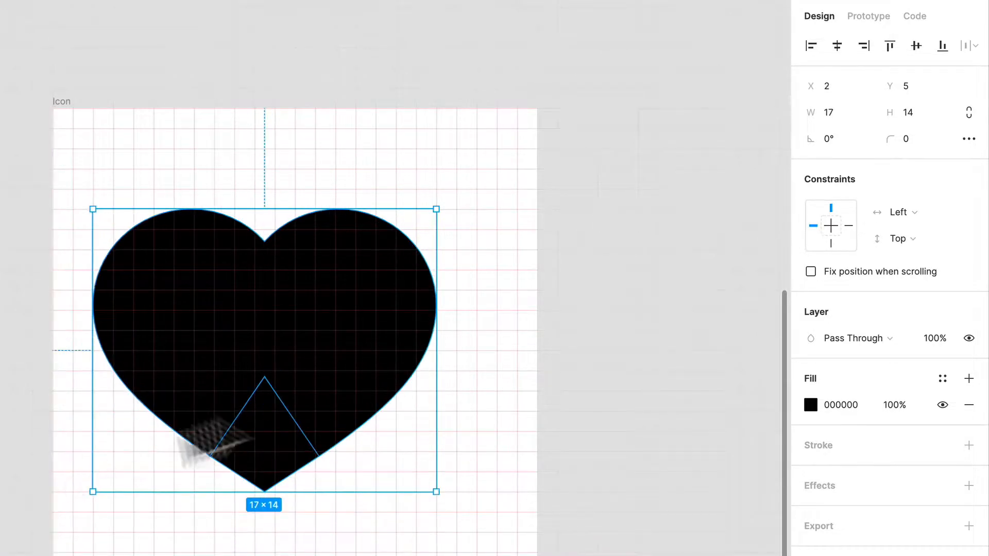
drag(436, 490, 517, 552)
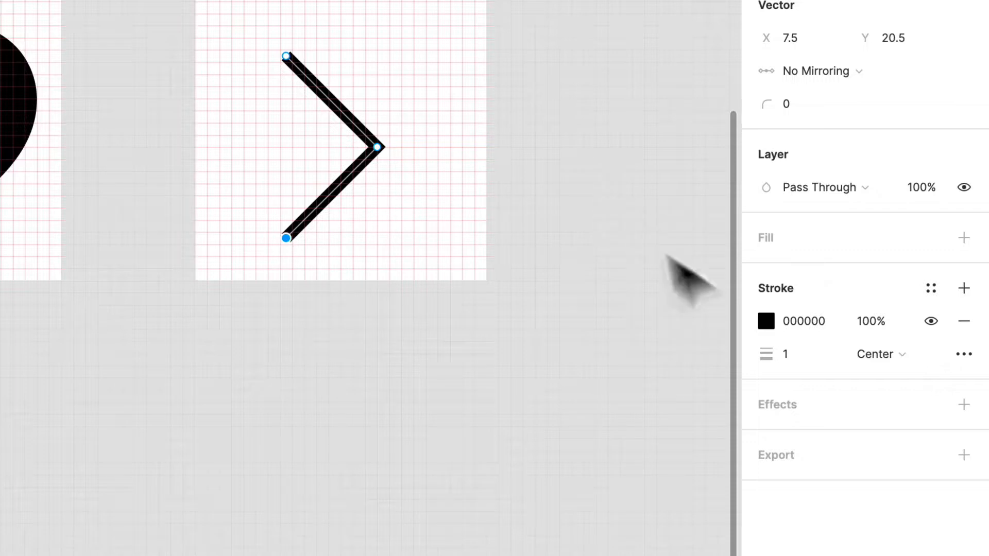
Give the chevron a 4px stroke with round caps via Advanced Stroke
click(963, 353)
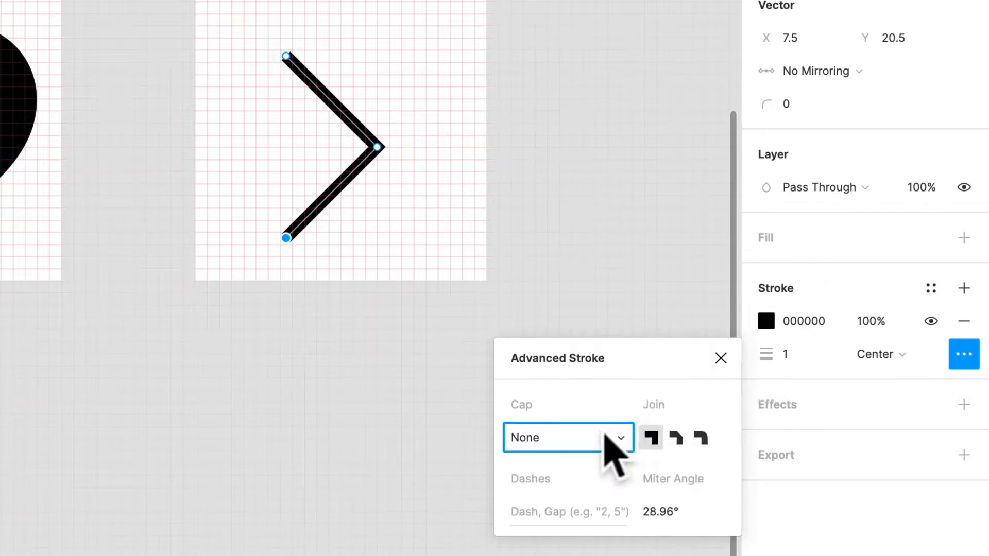
click(567, 436)
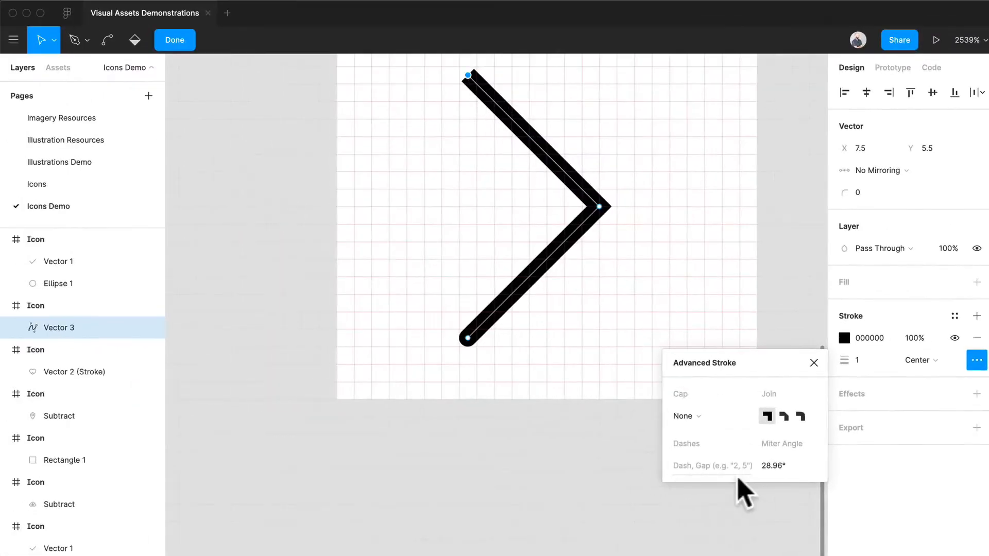
click(686, 415)
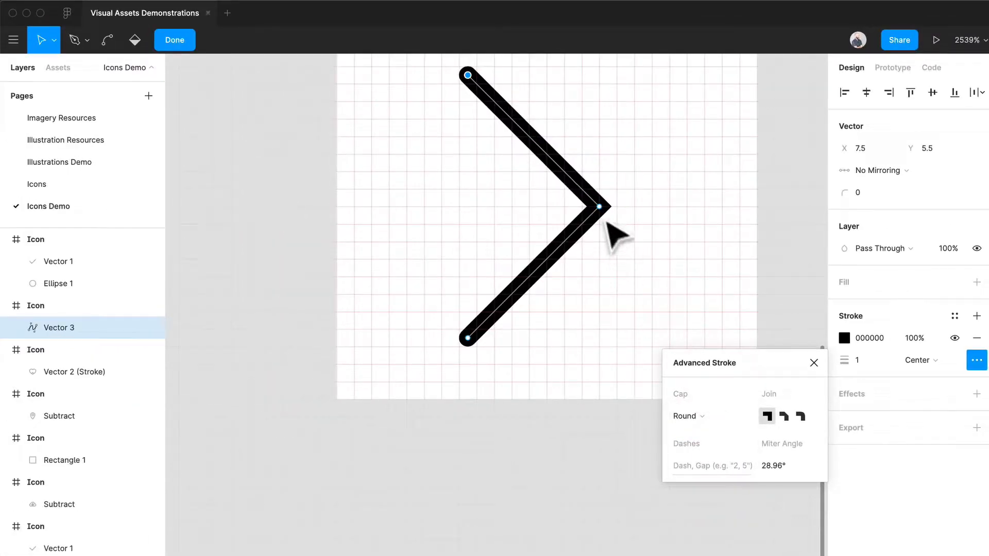
click(687, 415)
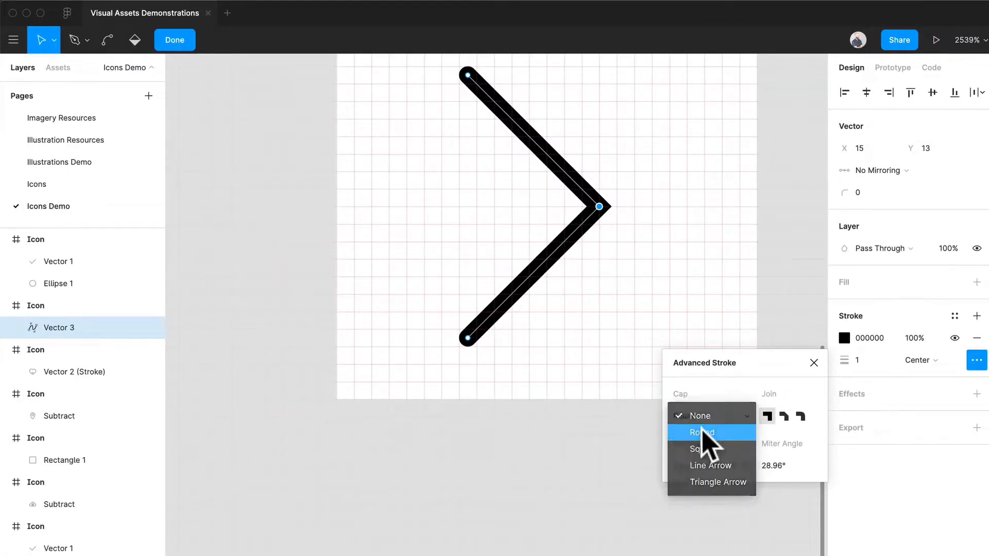
click(700, 433)
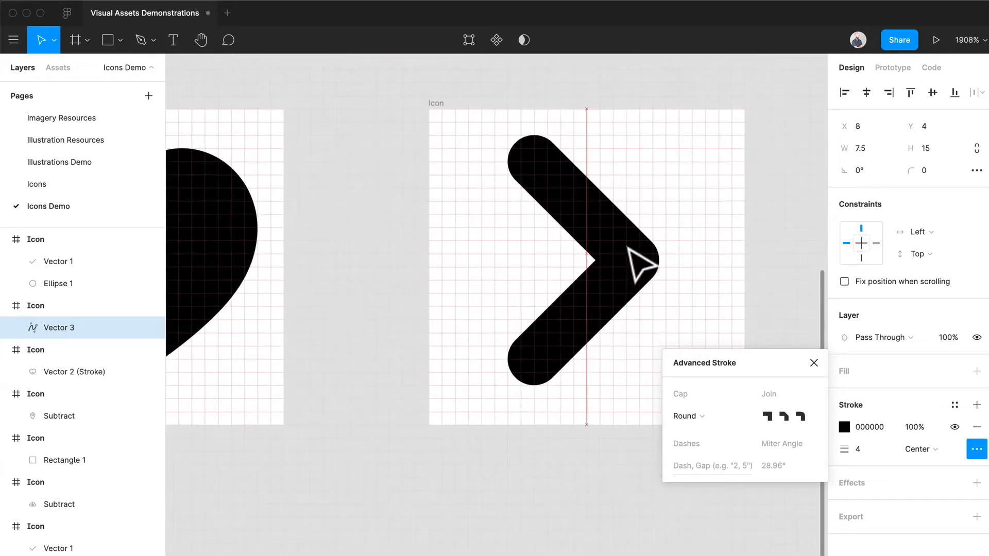
click(593, 262)
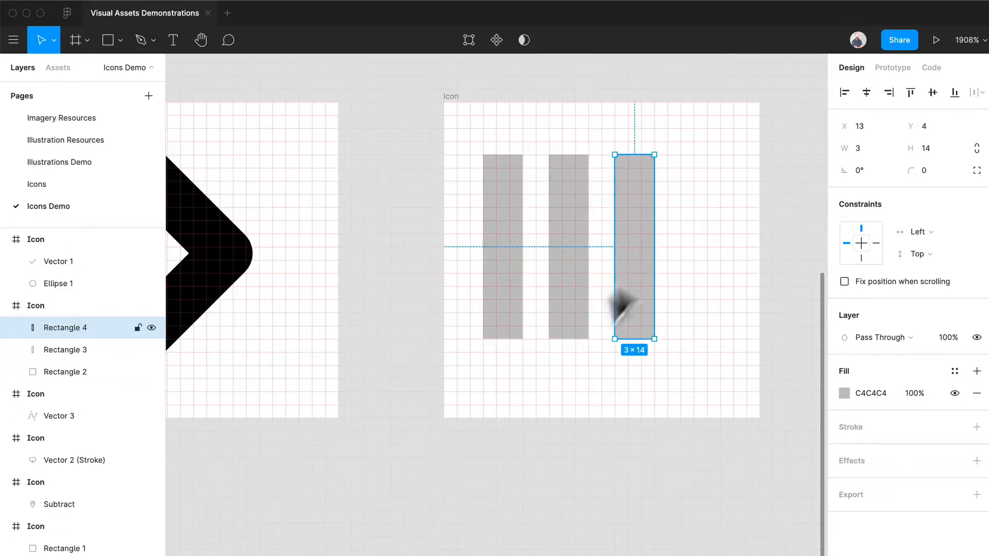
mouse_move(686, 234)
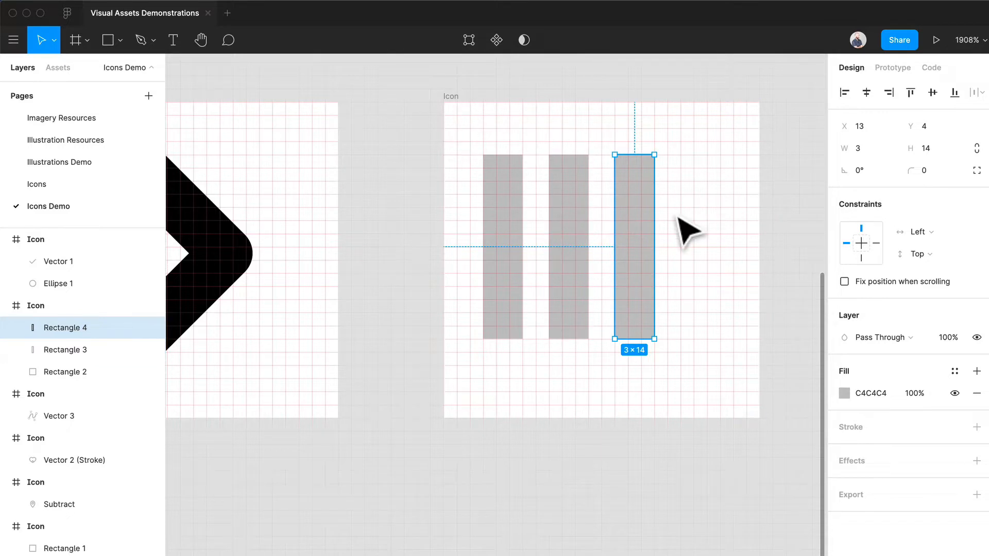